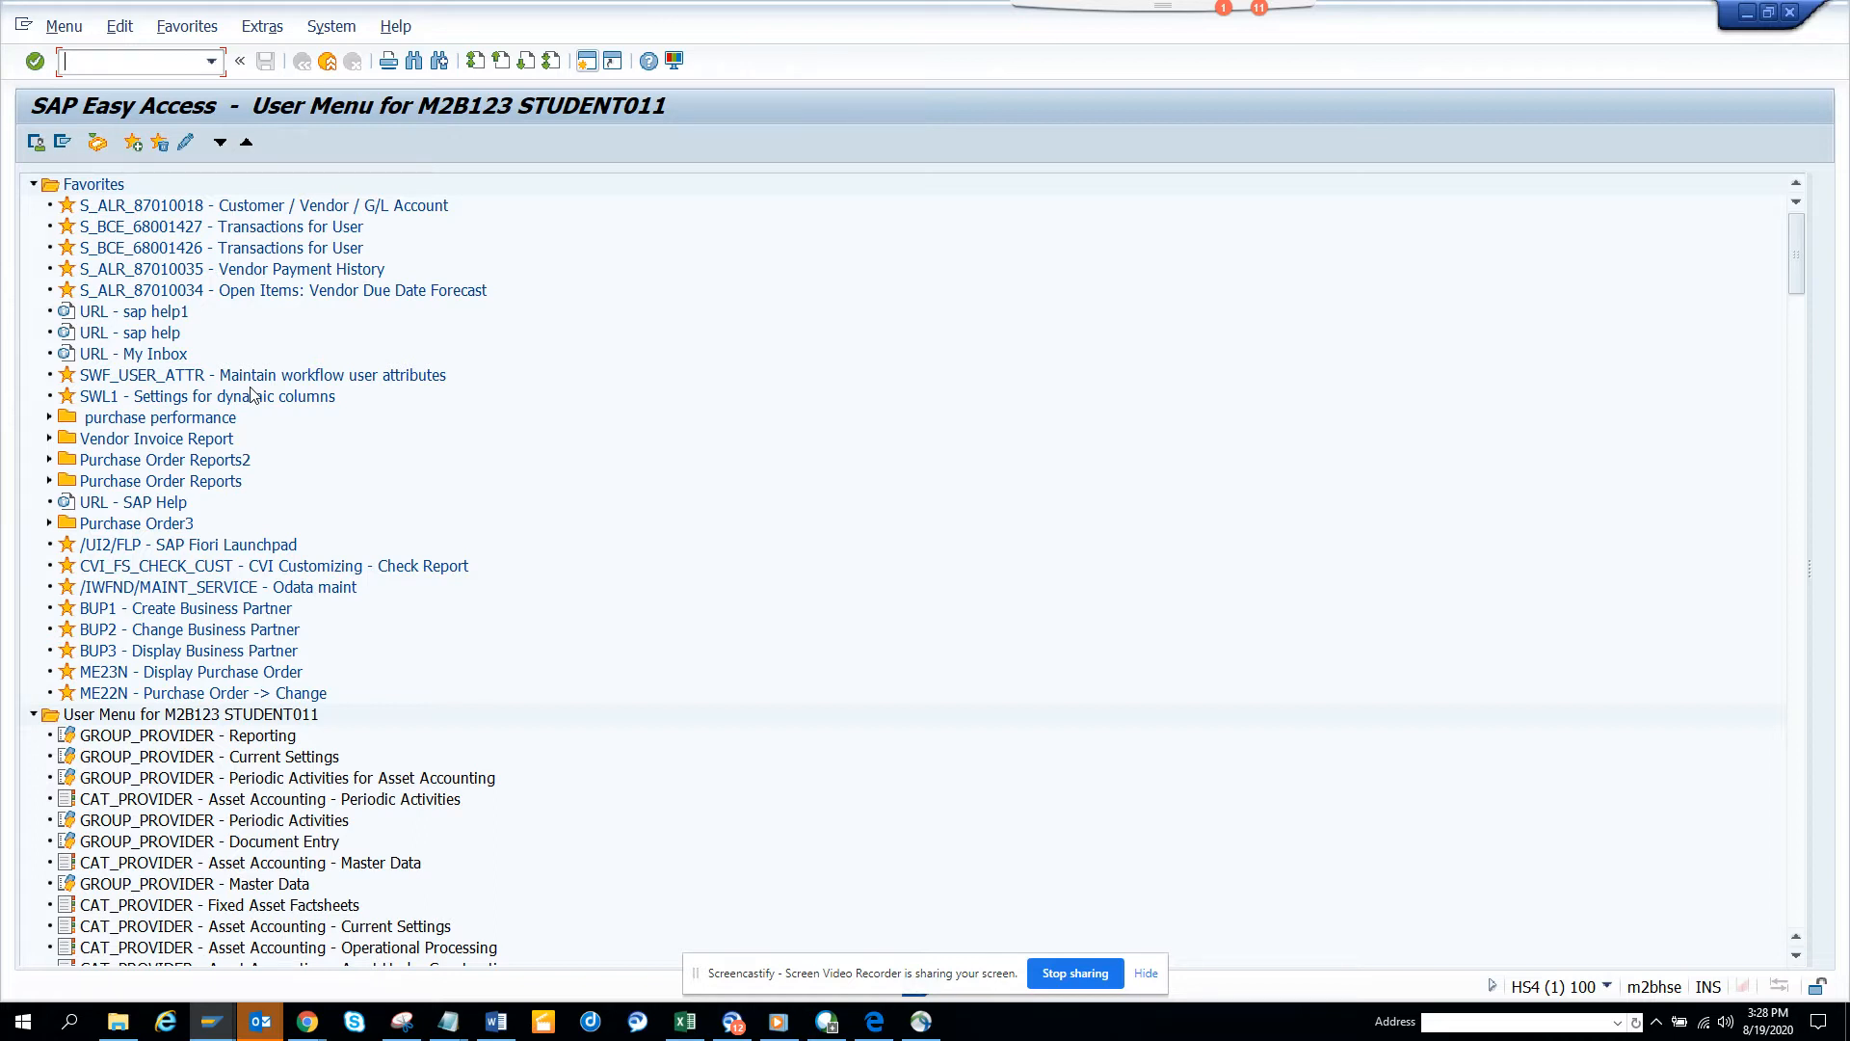
# Start transaction FBL3N for company code 1000 with layout TEST
pyautogui.write('fbl3')
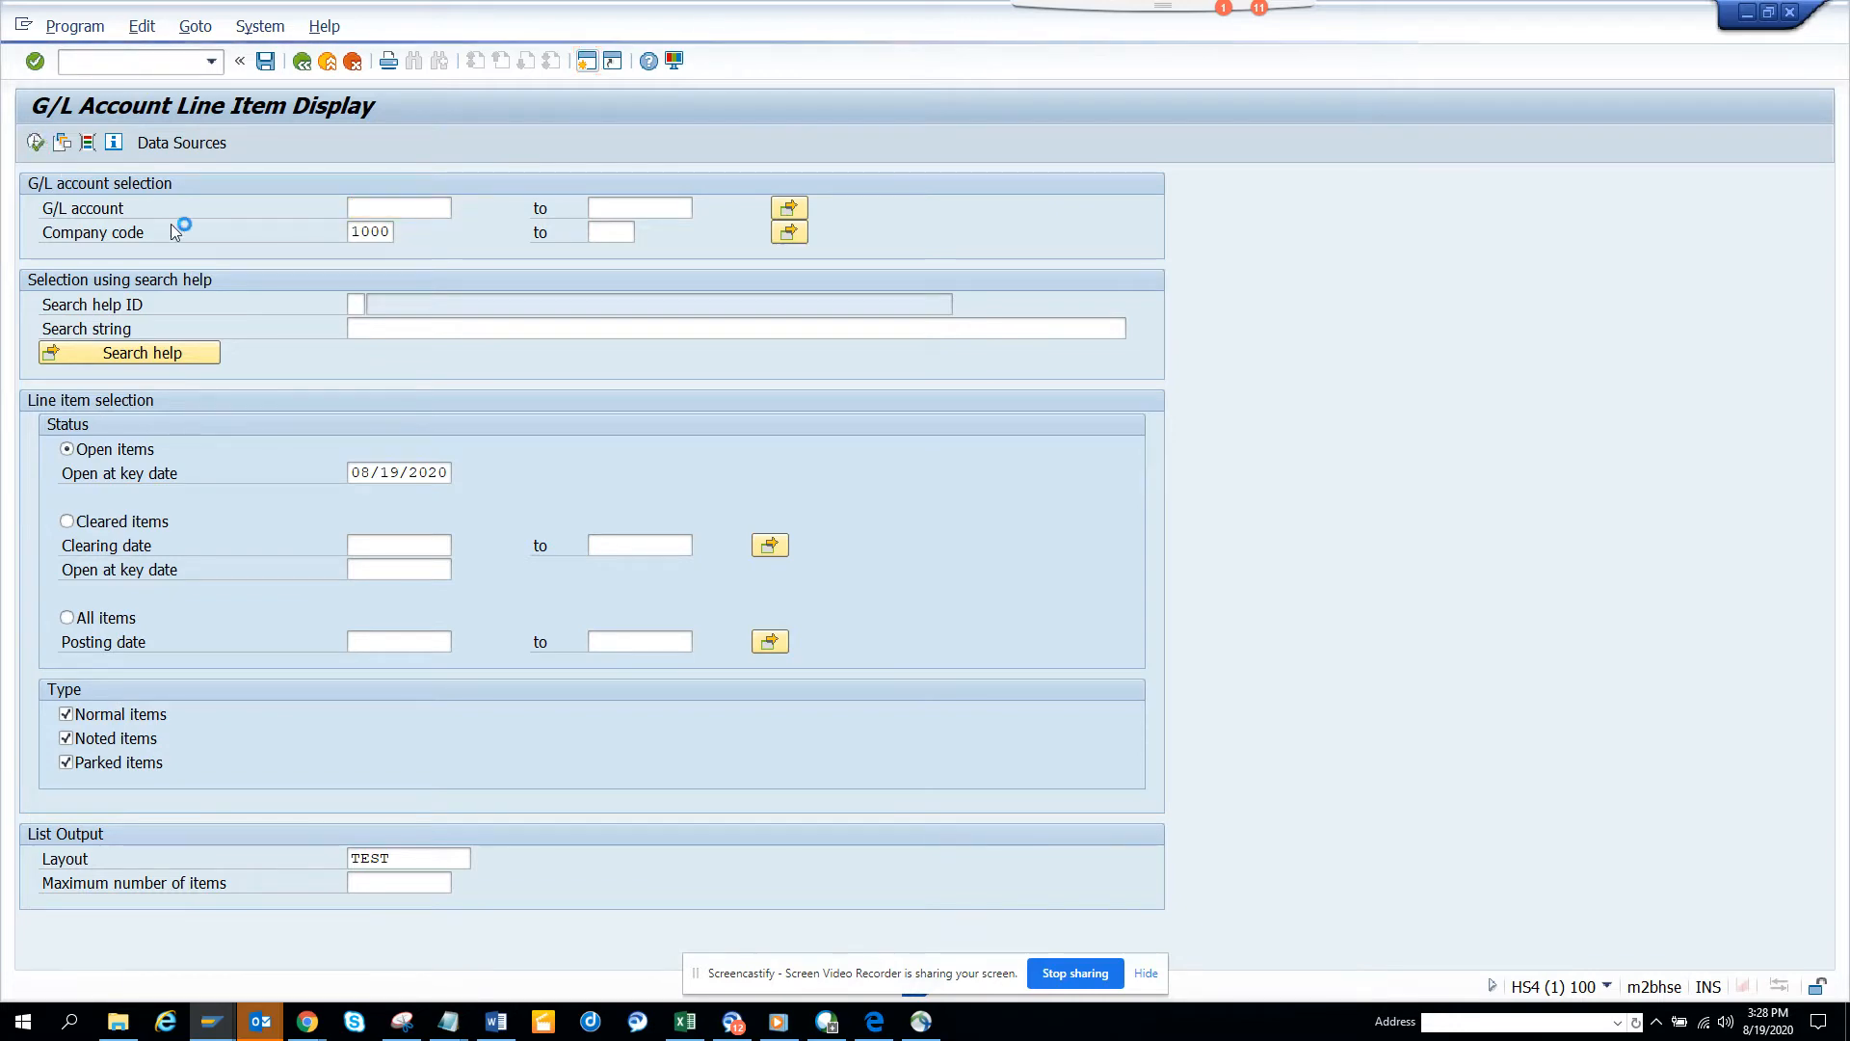
# Execute the report to list 246 open items for company code 1000
pyautogui.press('F8')
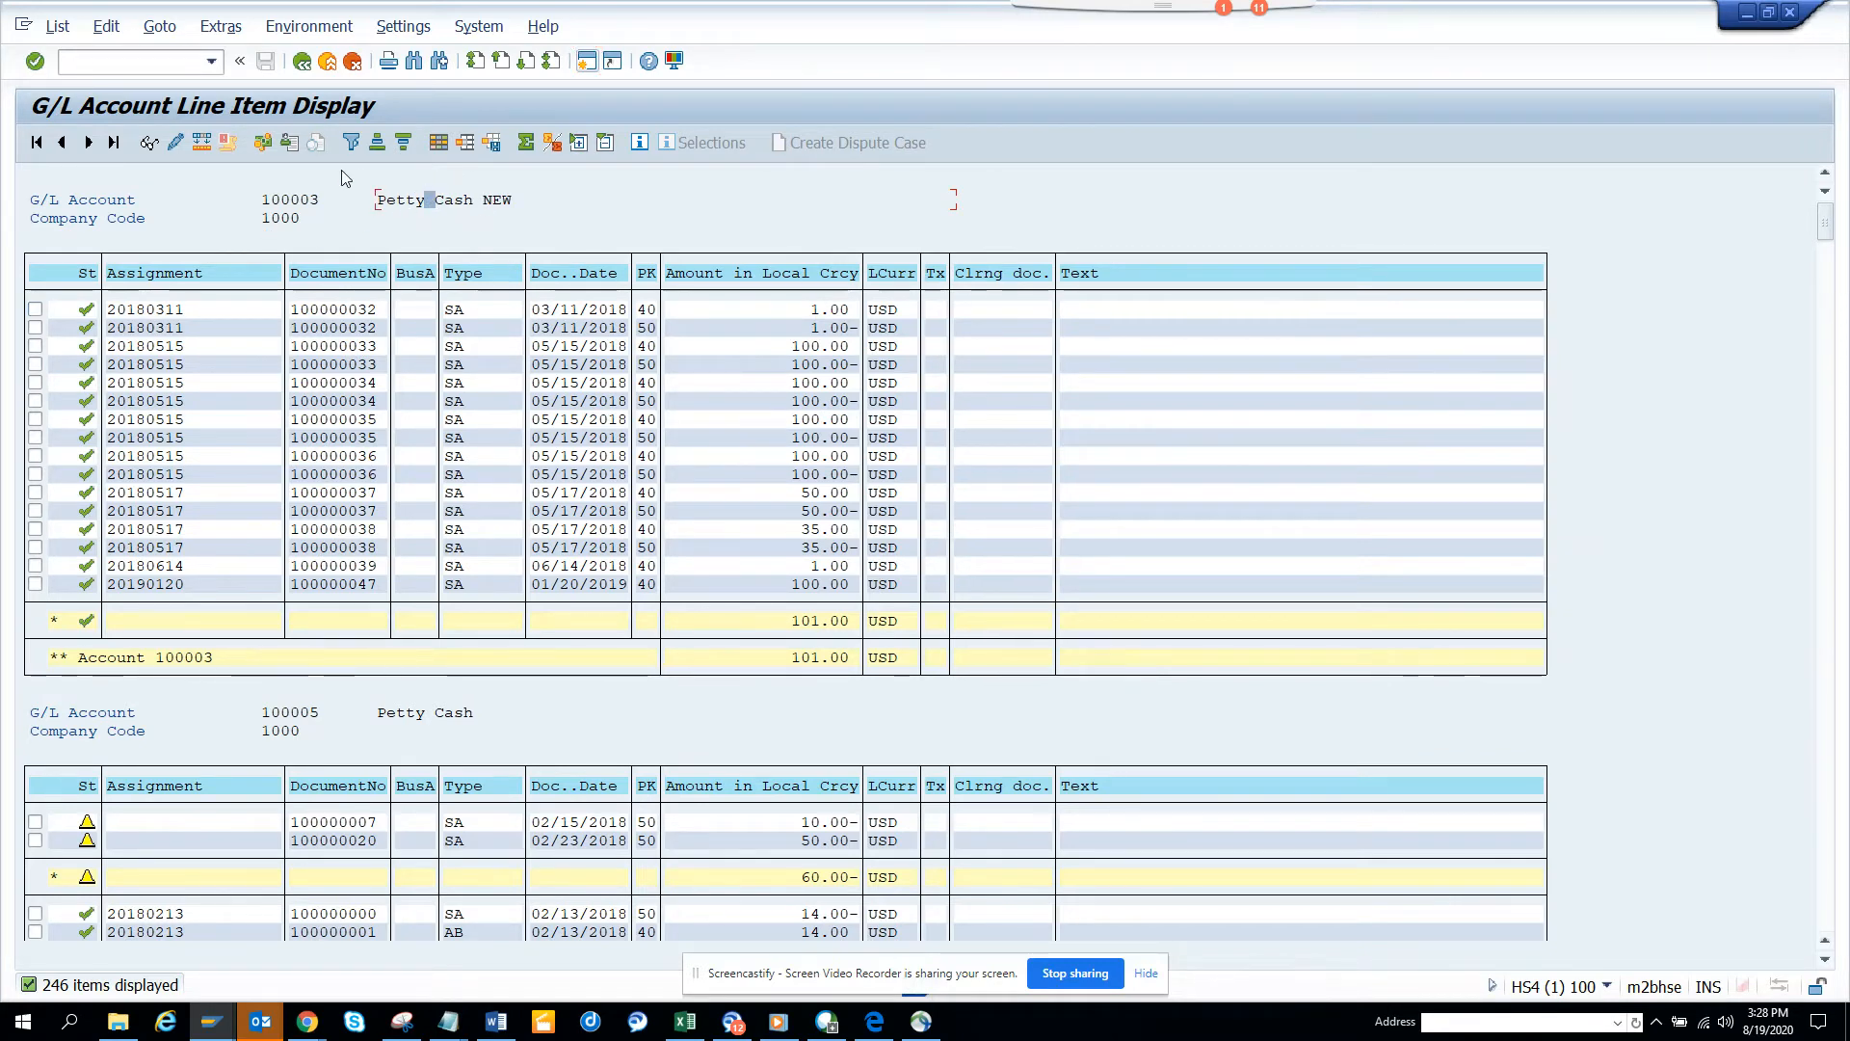
# Open the English header editor via Settings > Change Headers
pyautogui.click(402, 26)
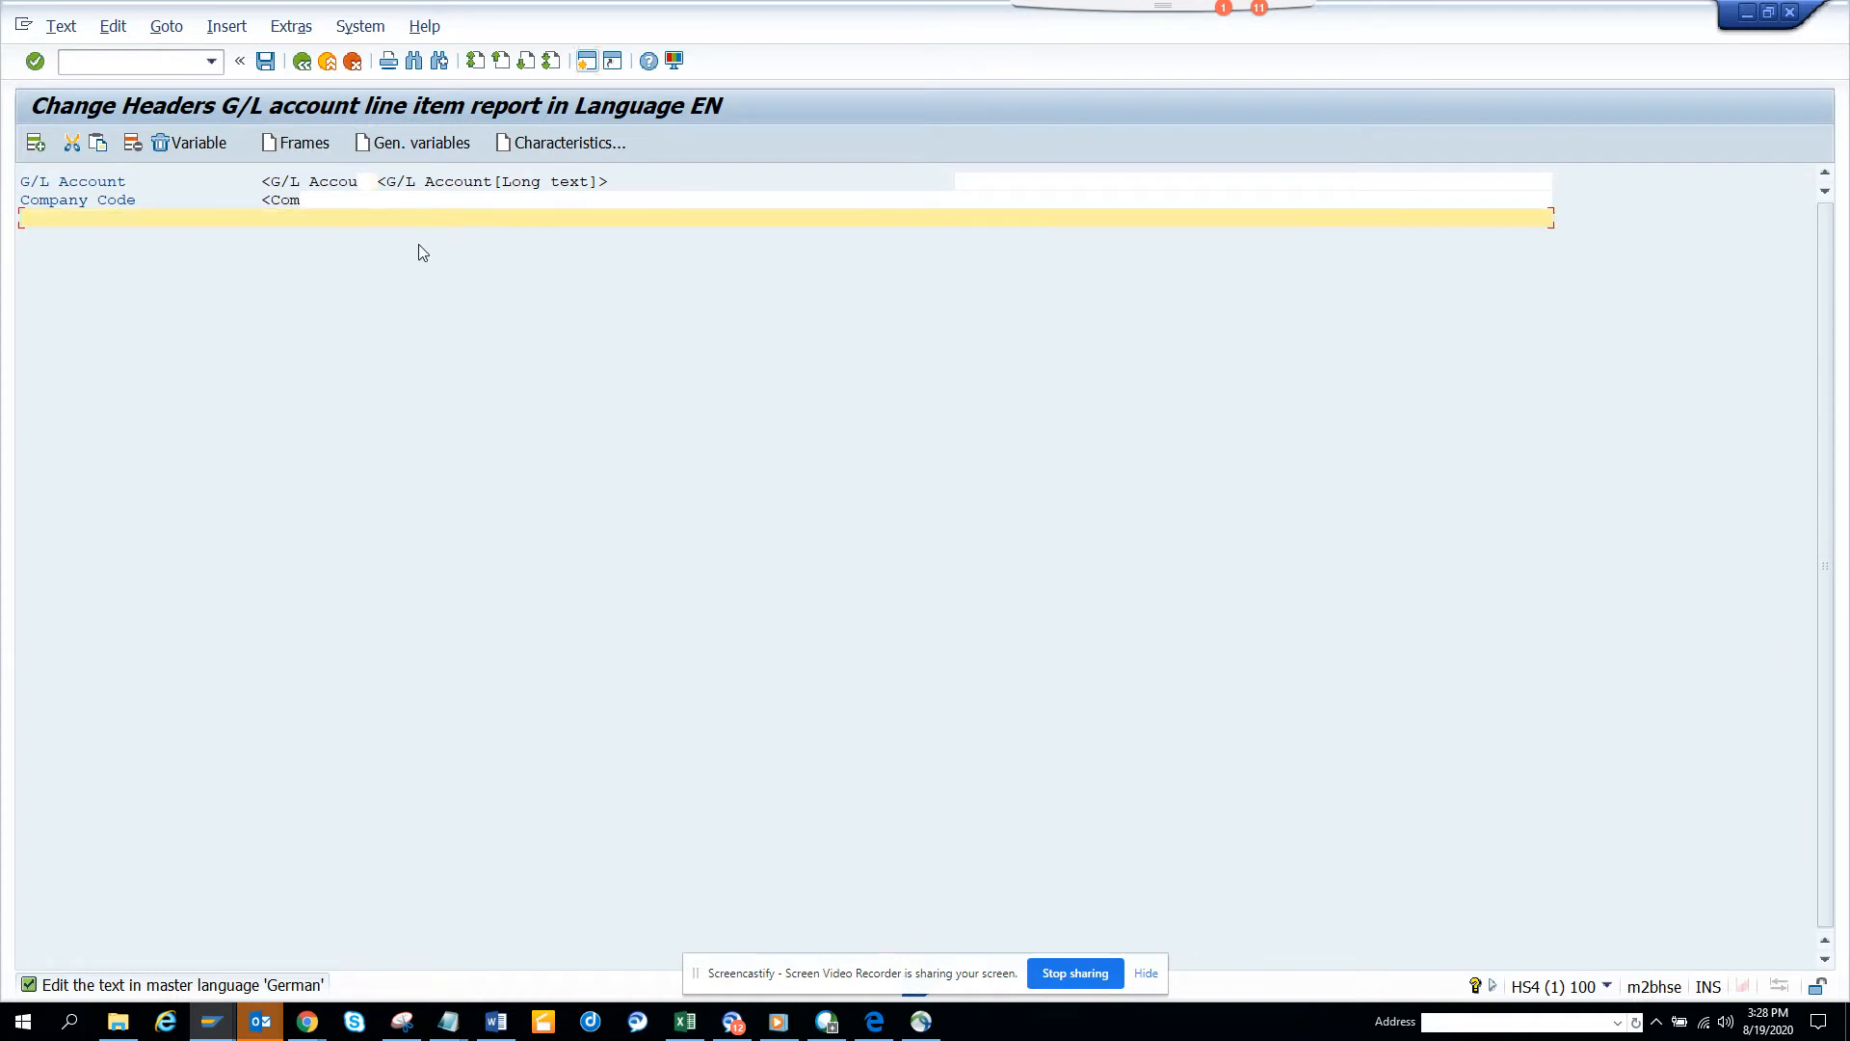
# Insert an intense Chart of Accounts text variable on the new third header line
pyautogui.click(570, 142)
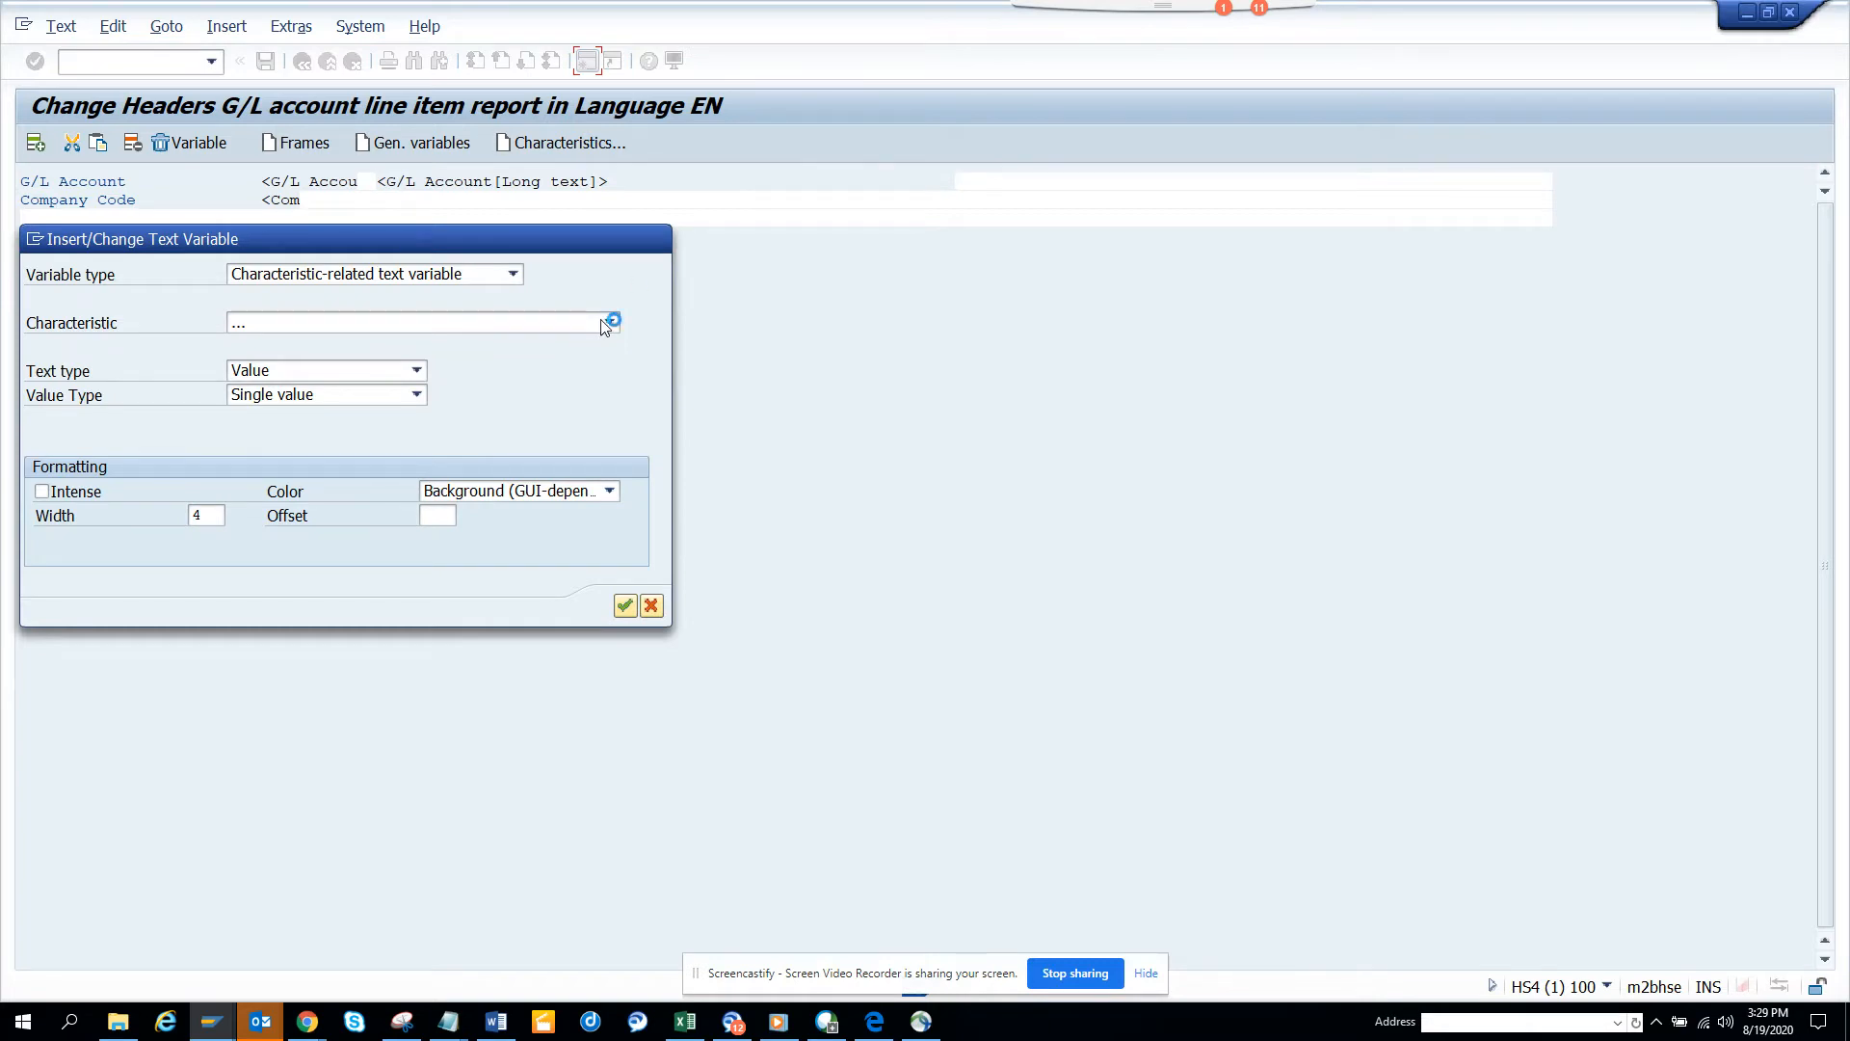
pyautogui.click(609, 322)
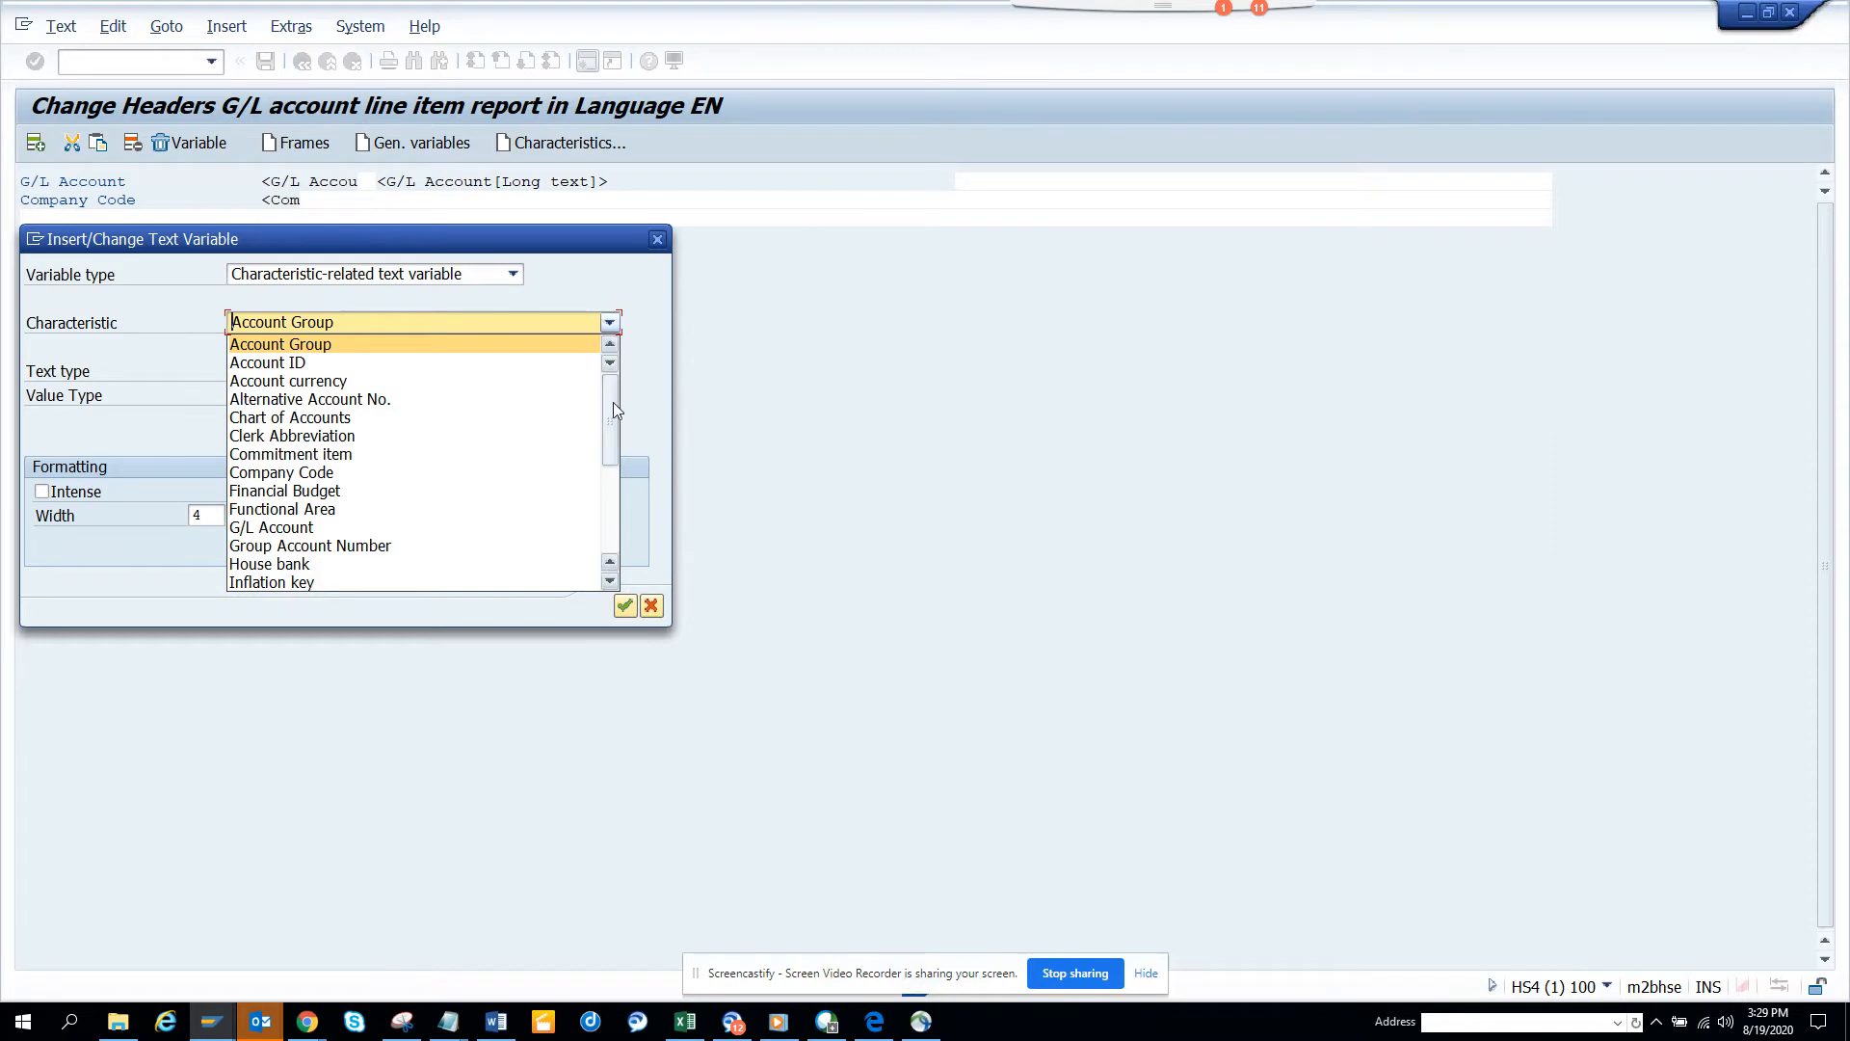
pyautogui.scroll(-3)
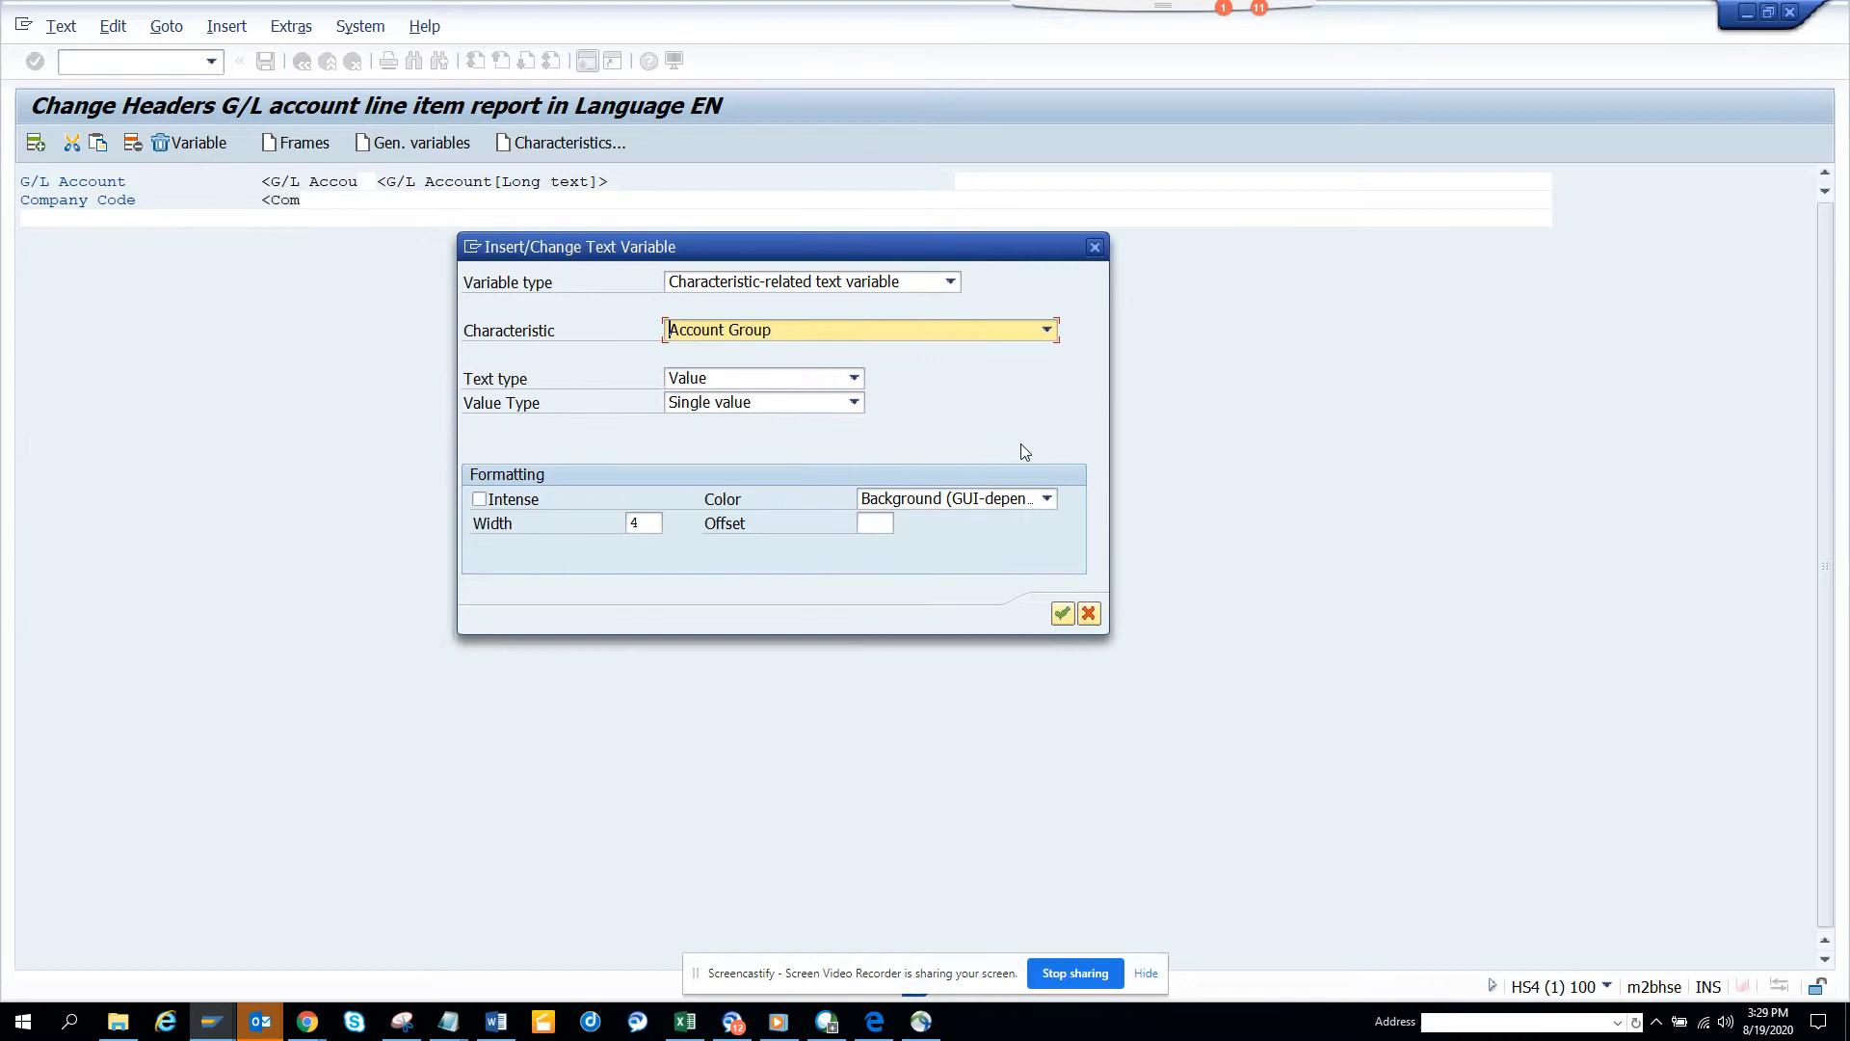
pyautogui.click(1043, 330)
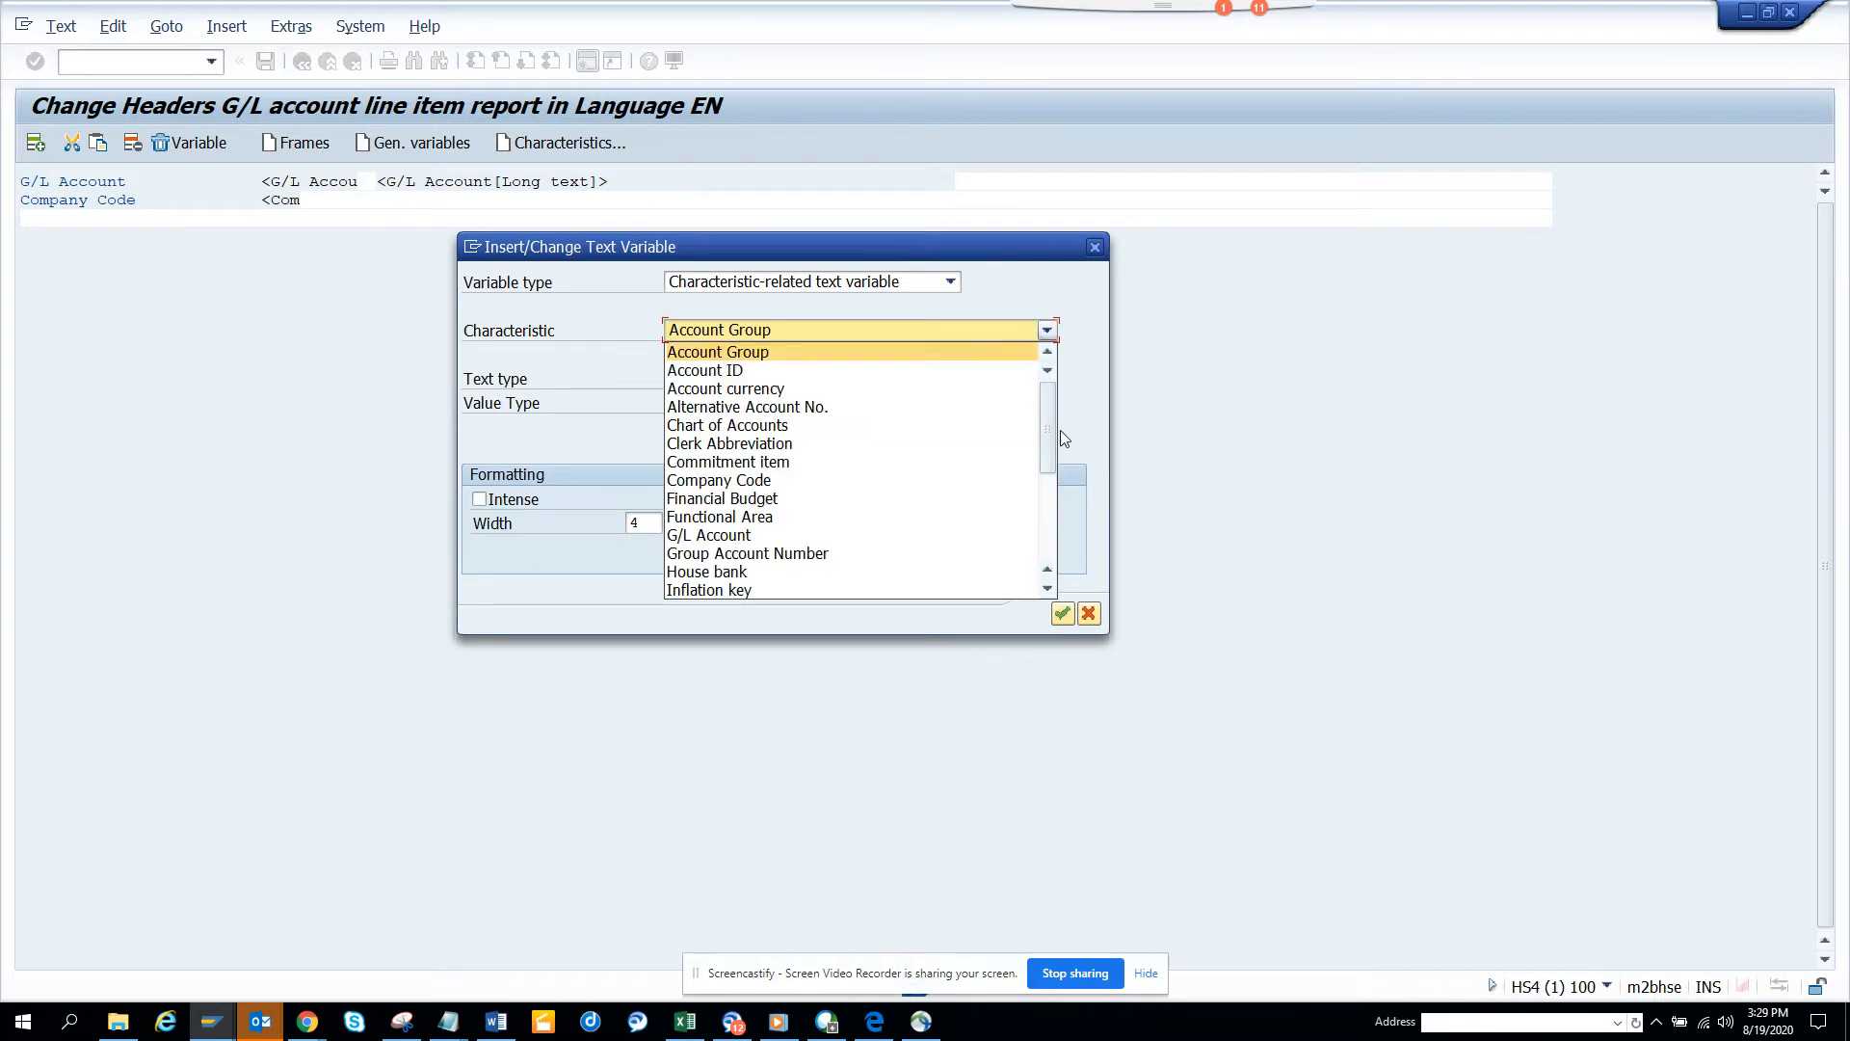
pyautogui.scroll(-3)
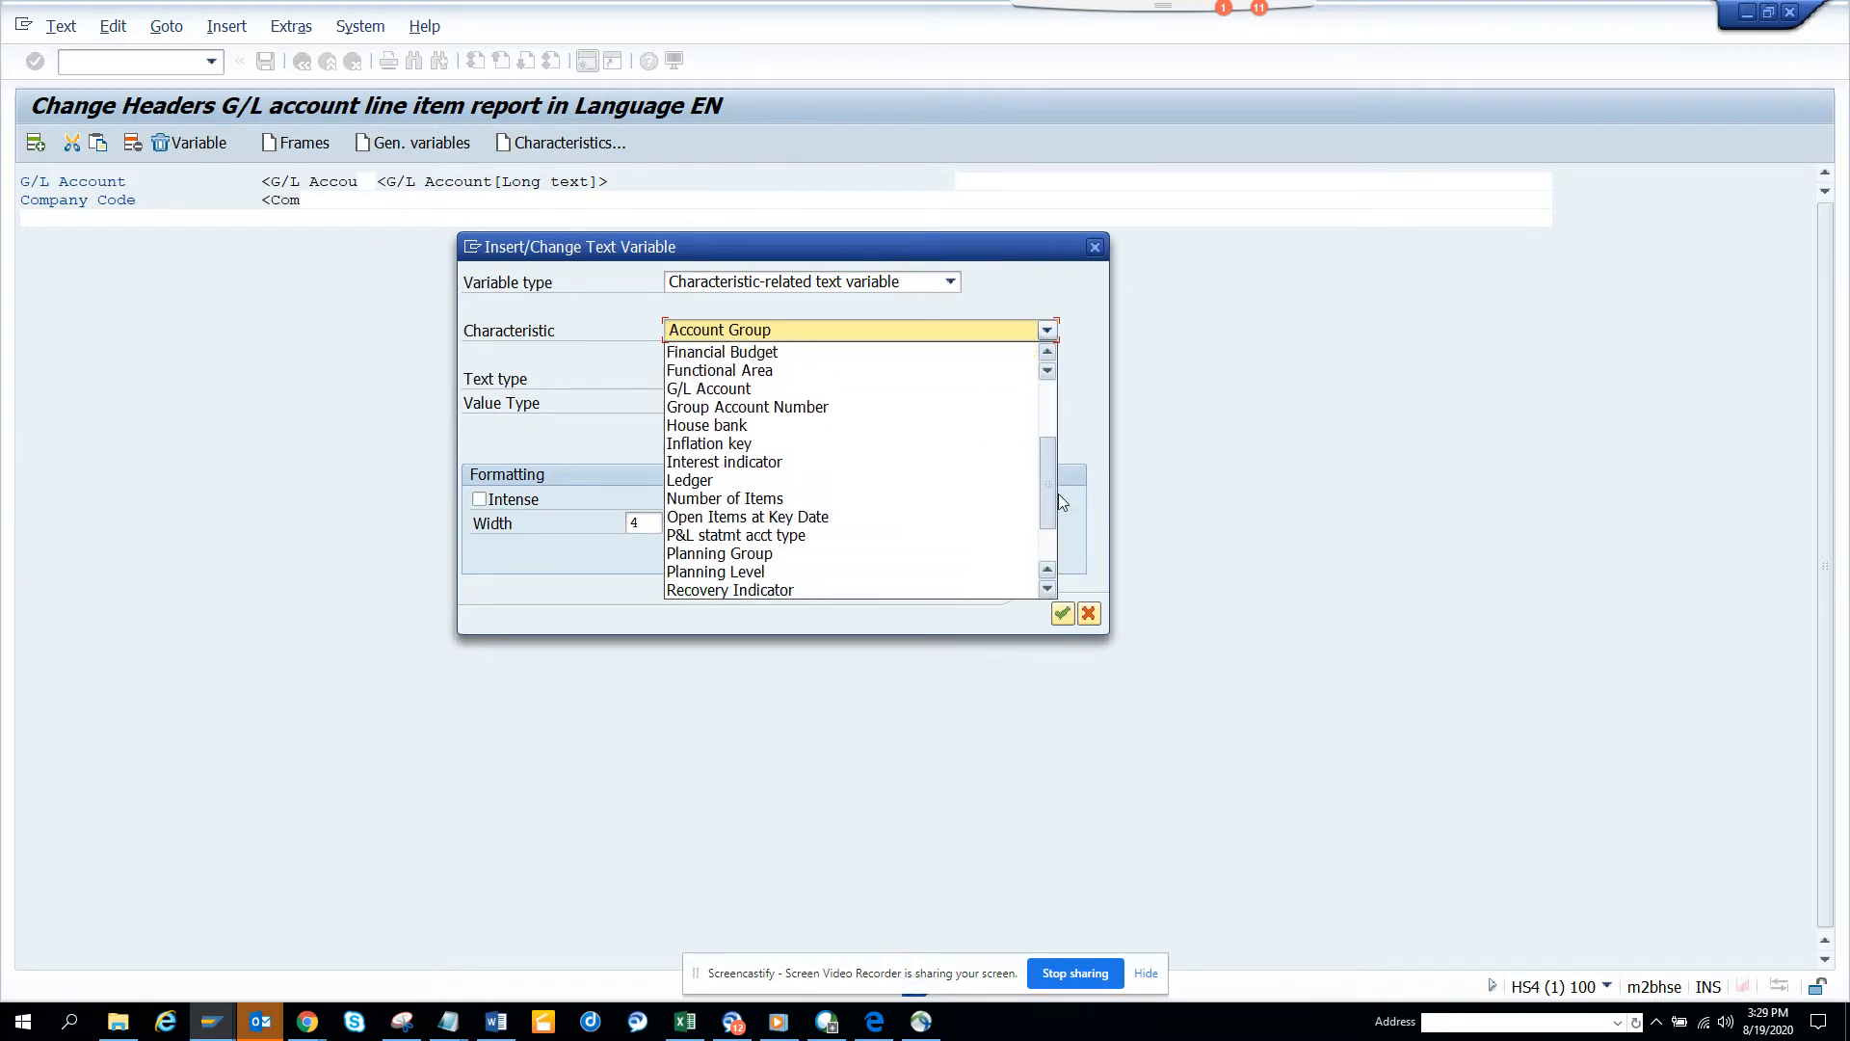
pyautogui.scroll(-3)
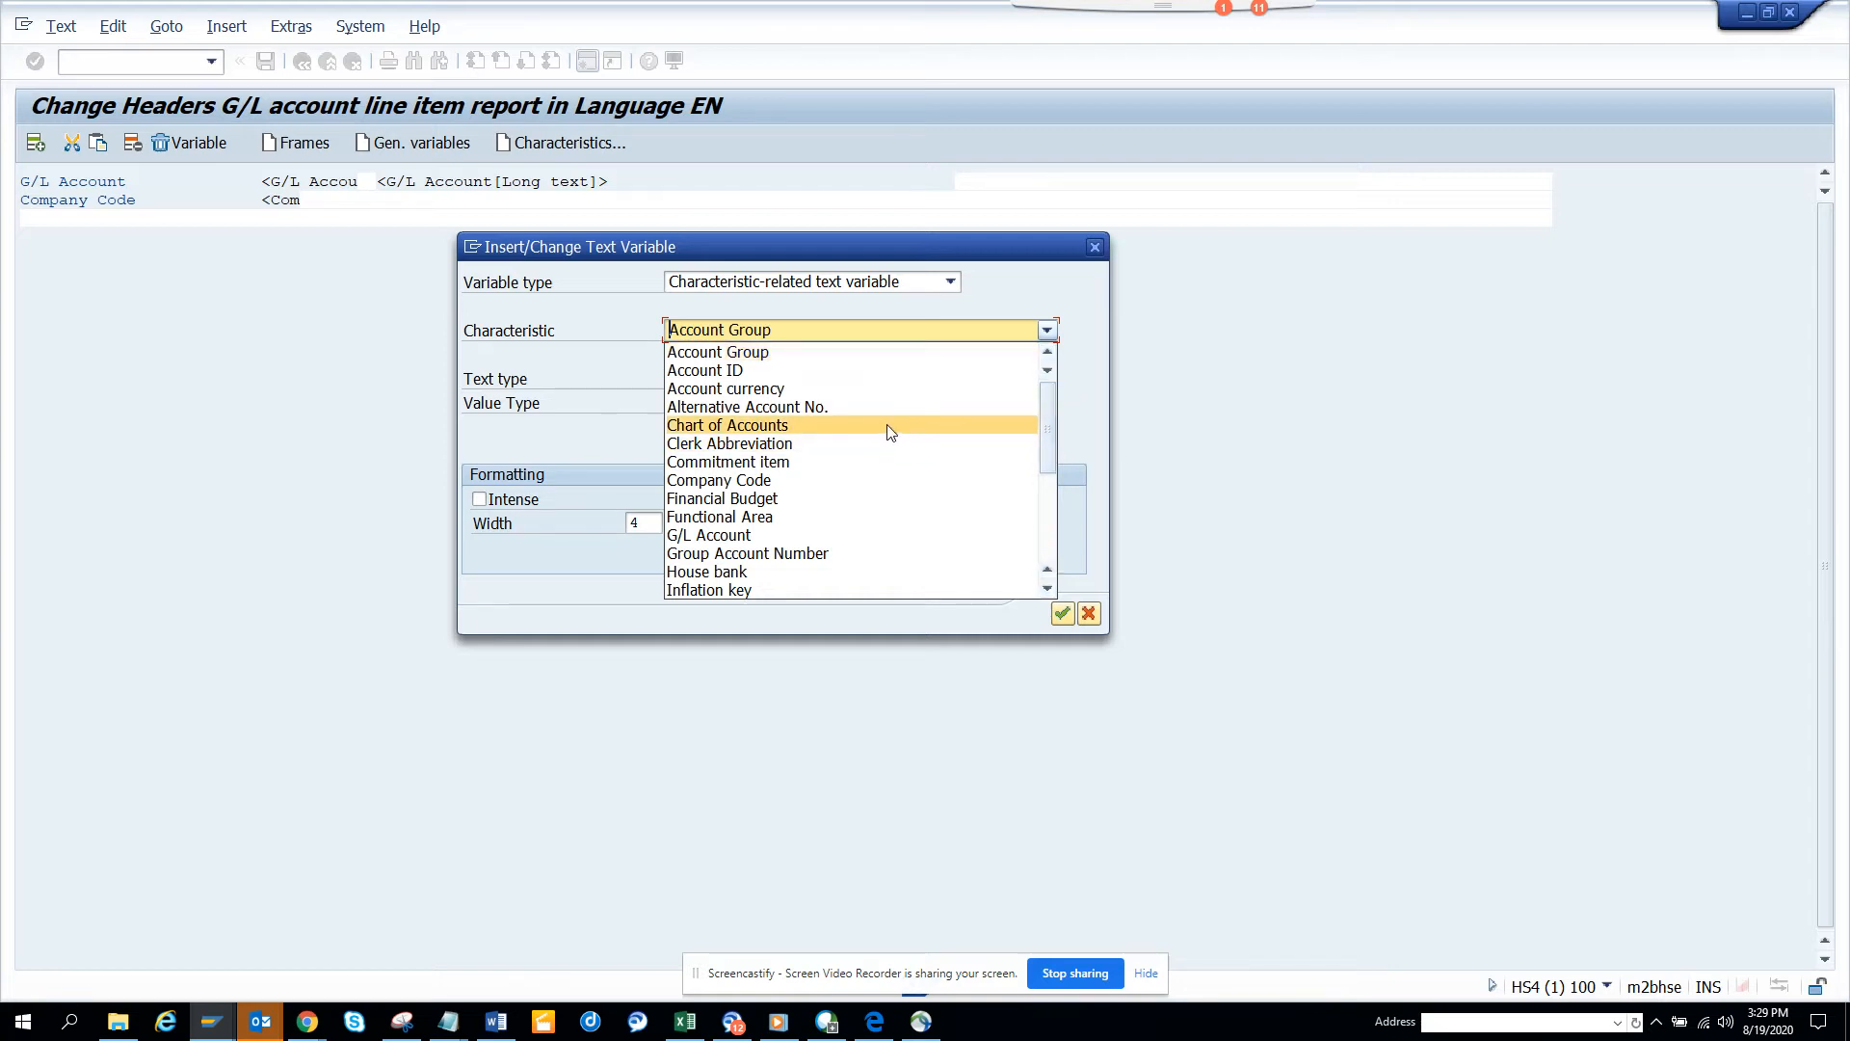
pyautogui.moveTo(926, 427)
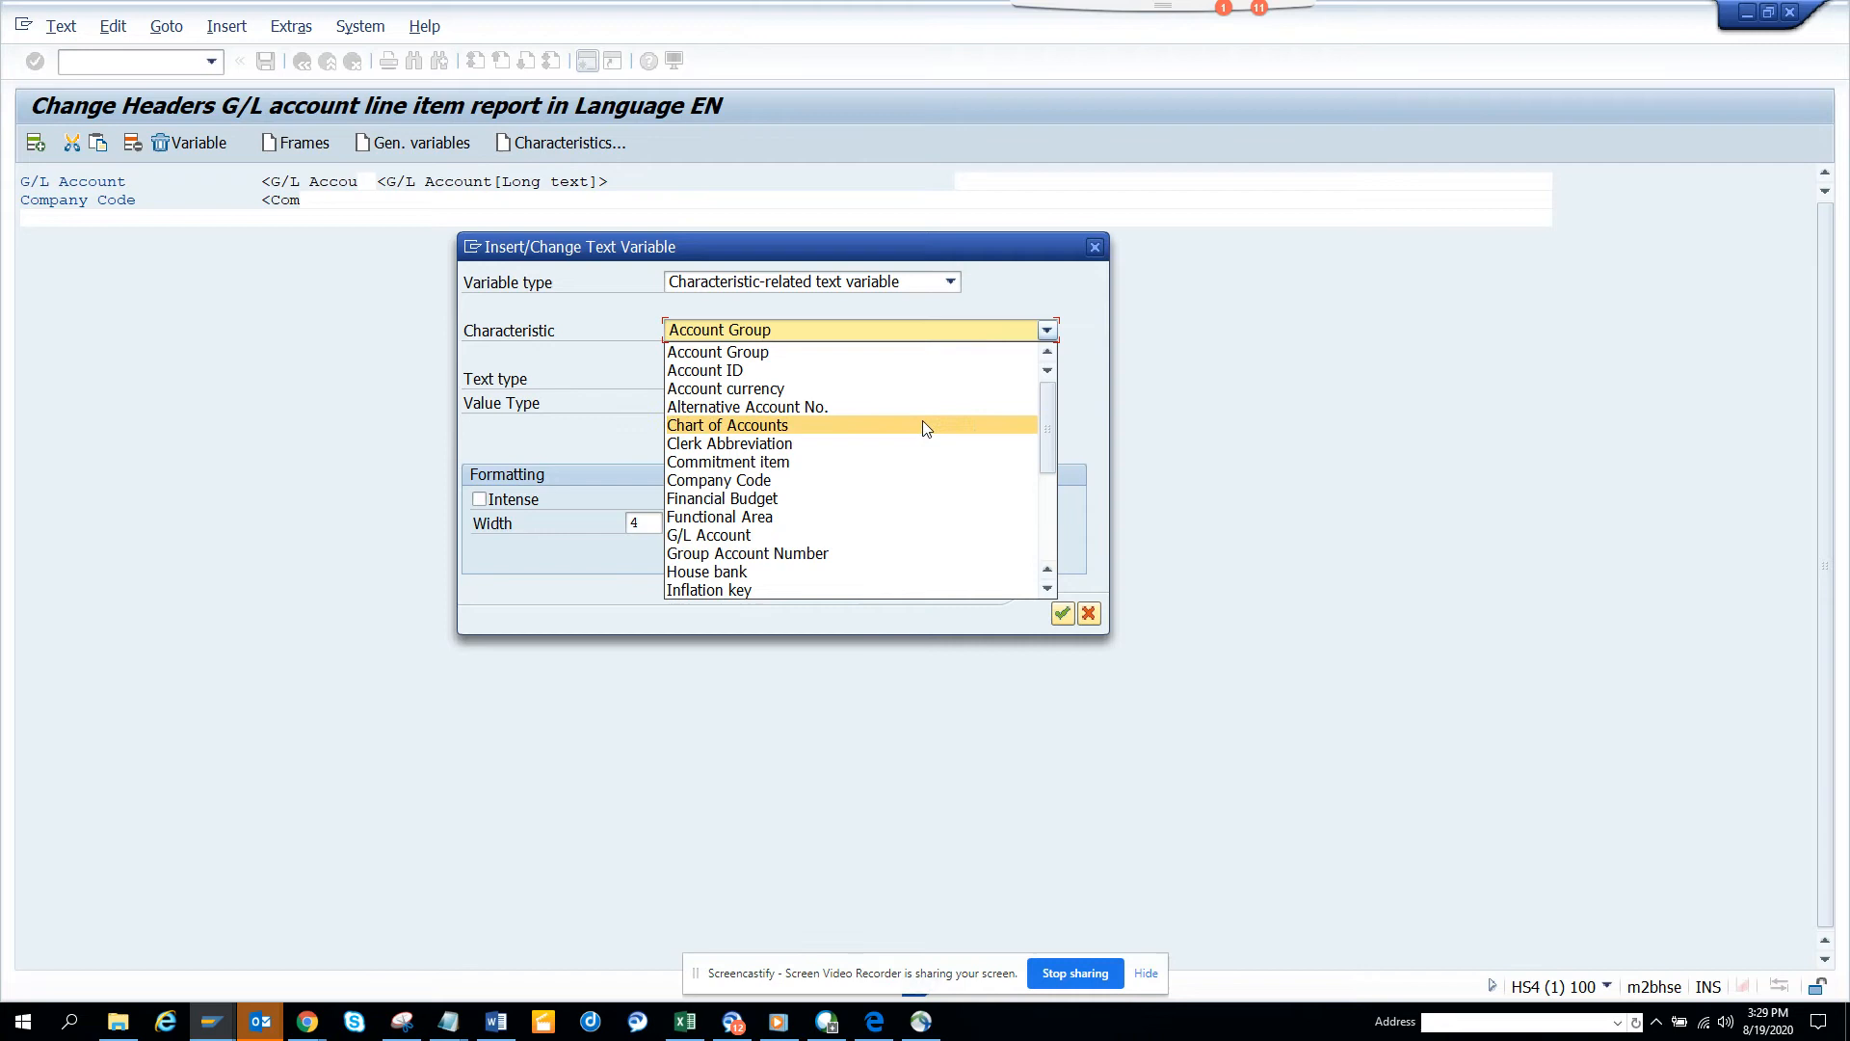
pyautogui.click(726, 425)
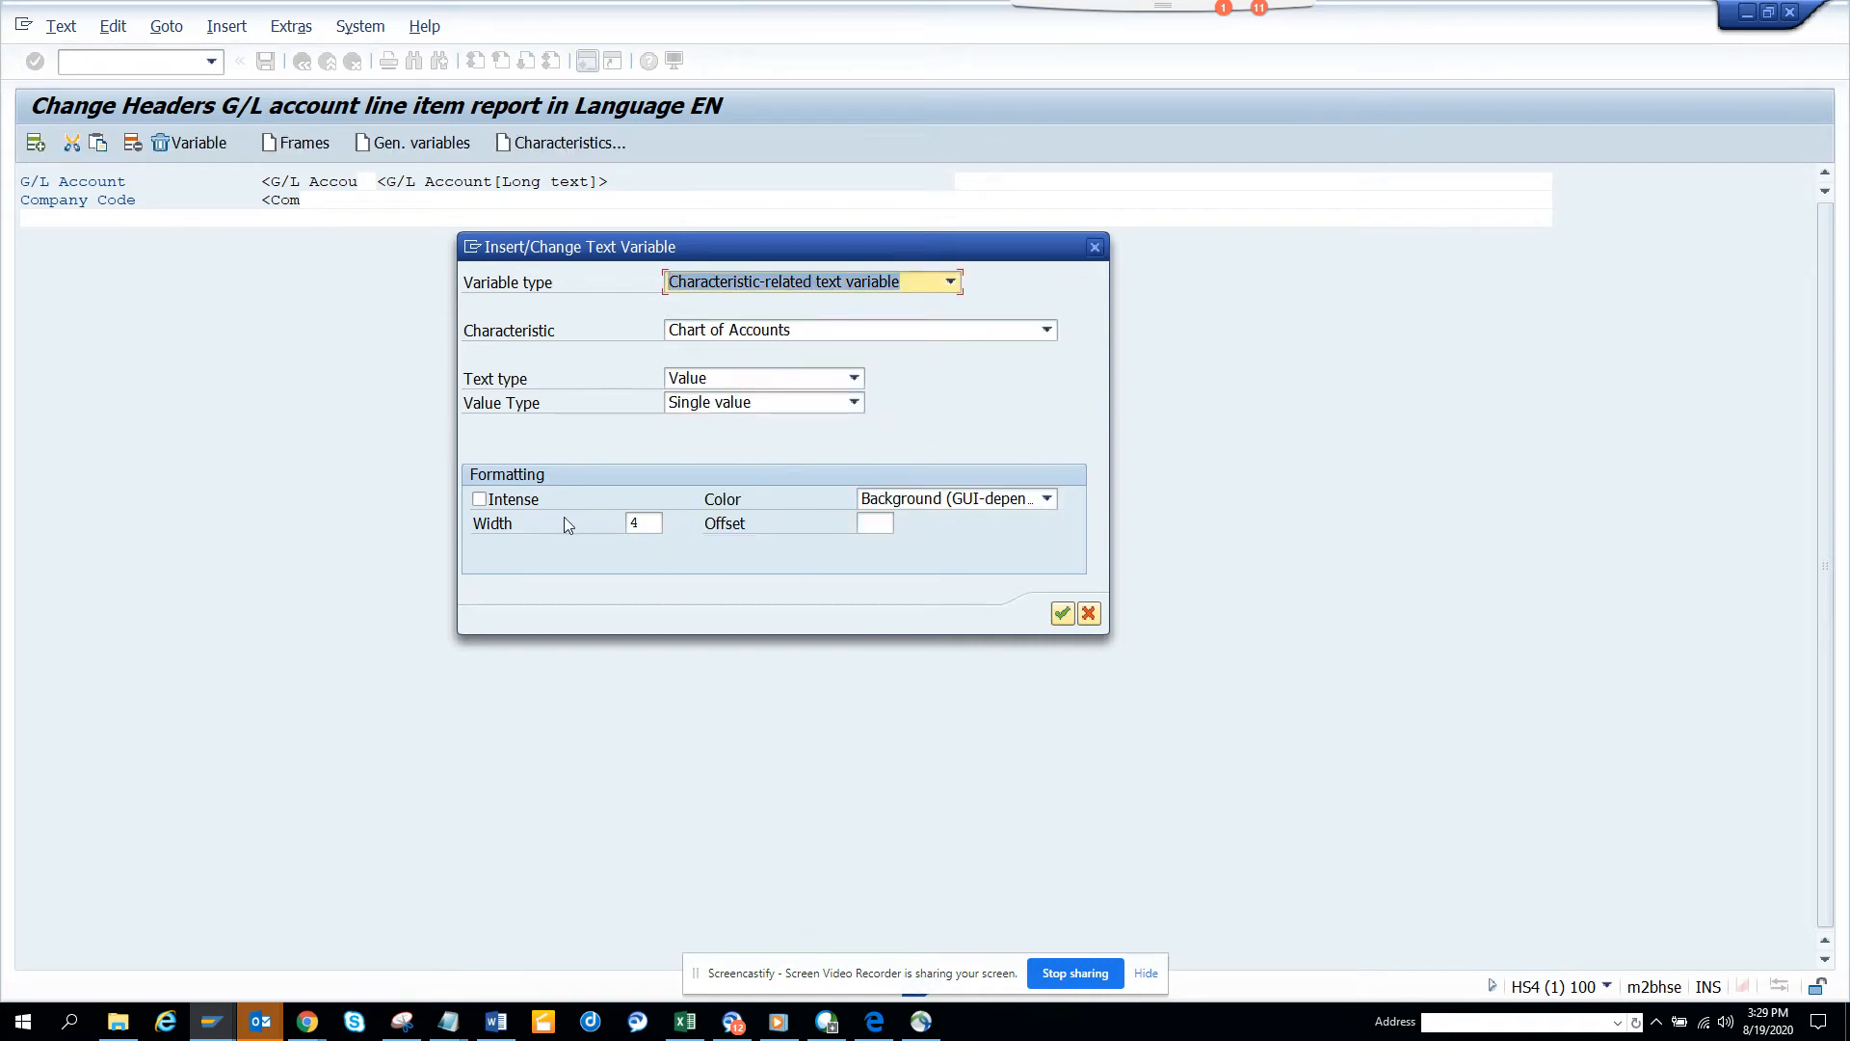
pyautogui.click(480, 498)
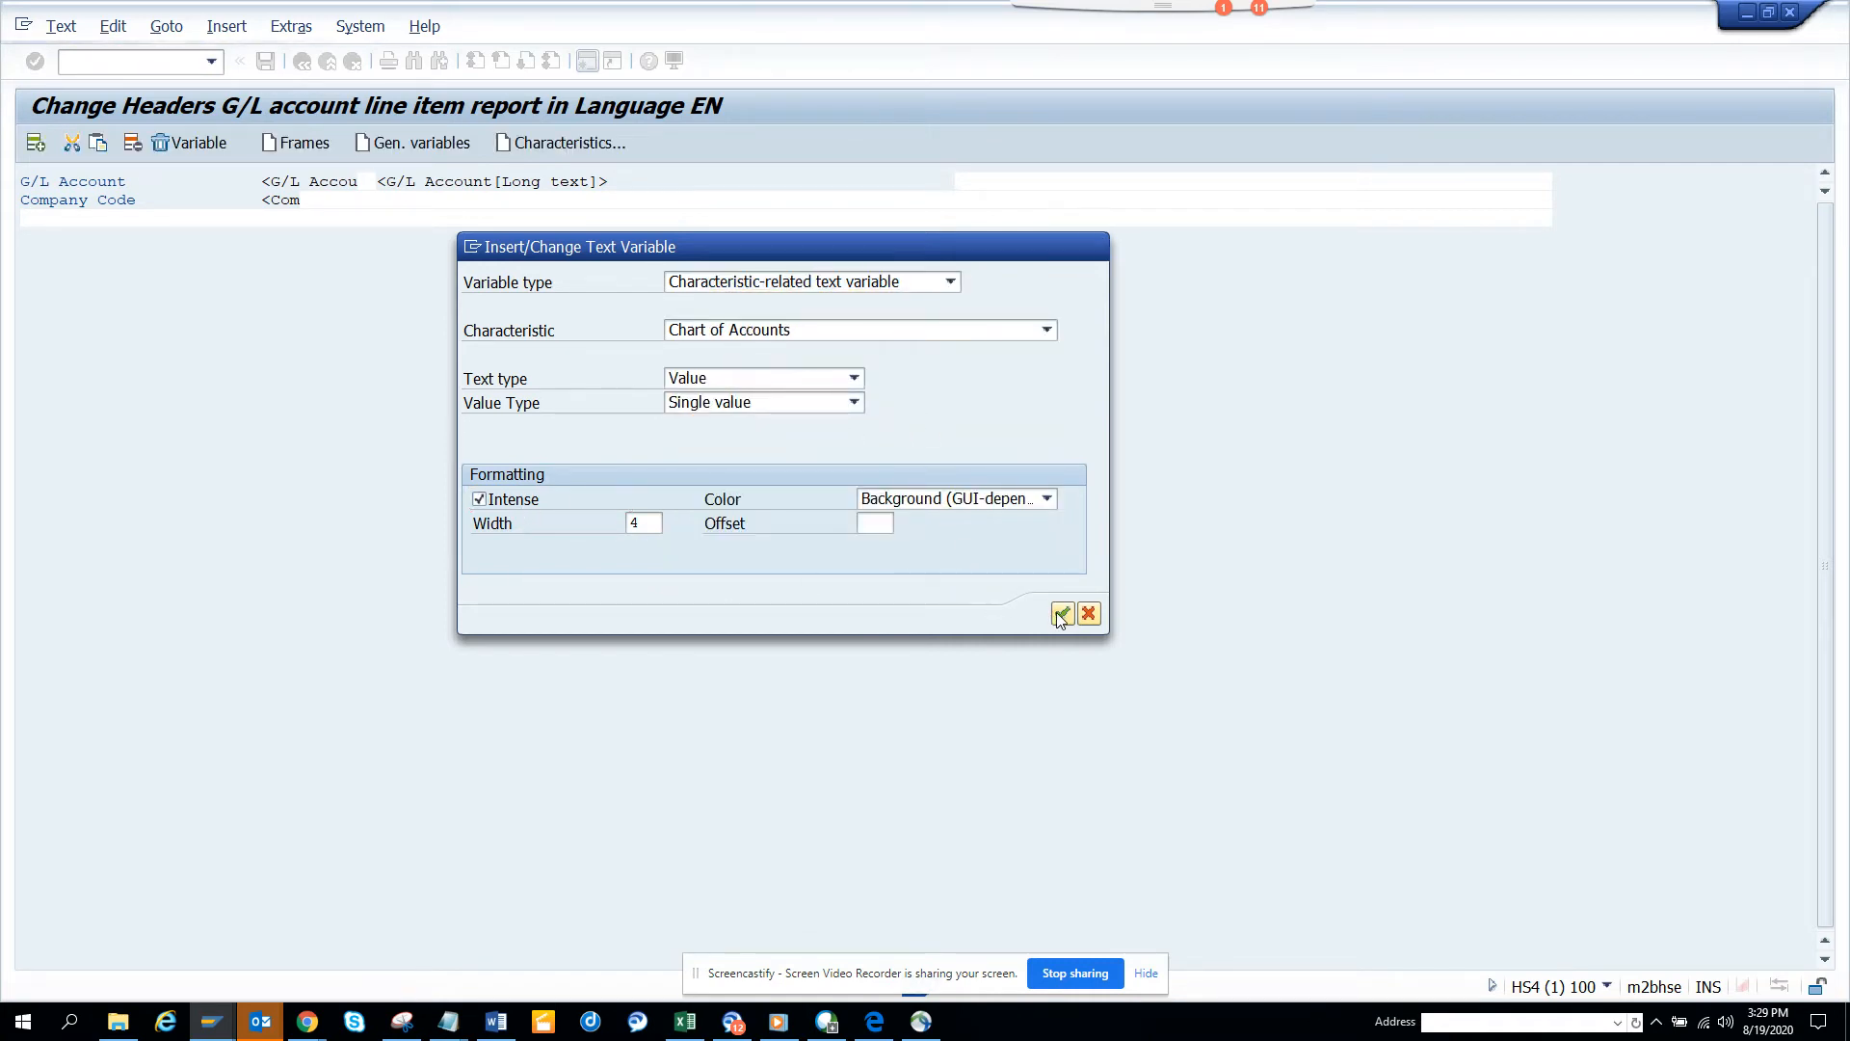
pyautogui.click(1060, 613)
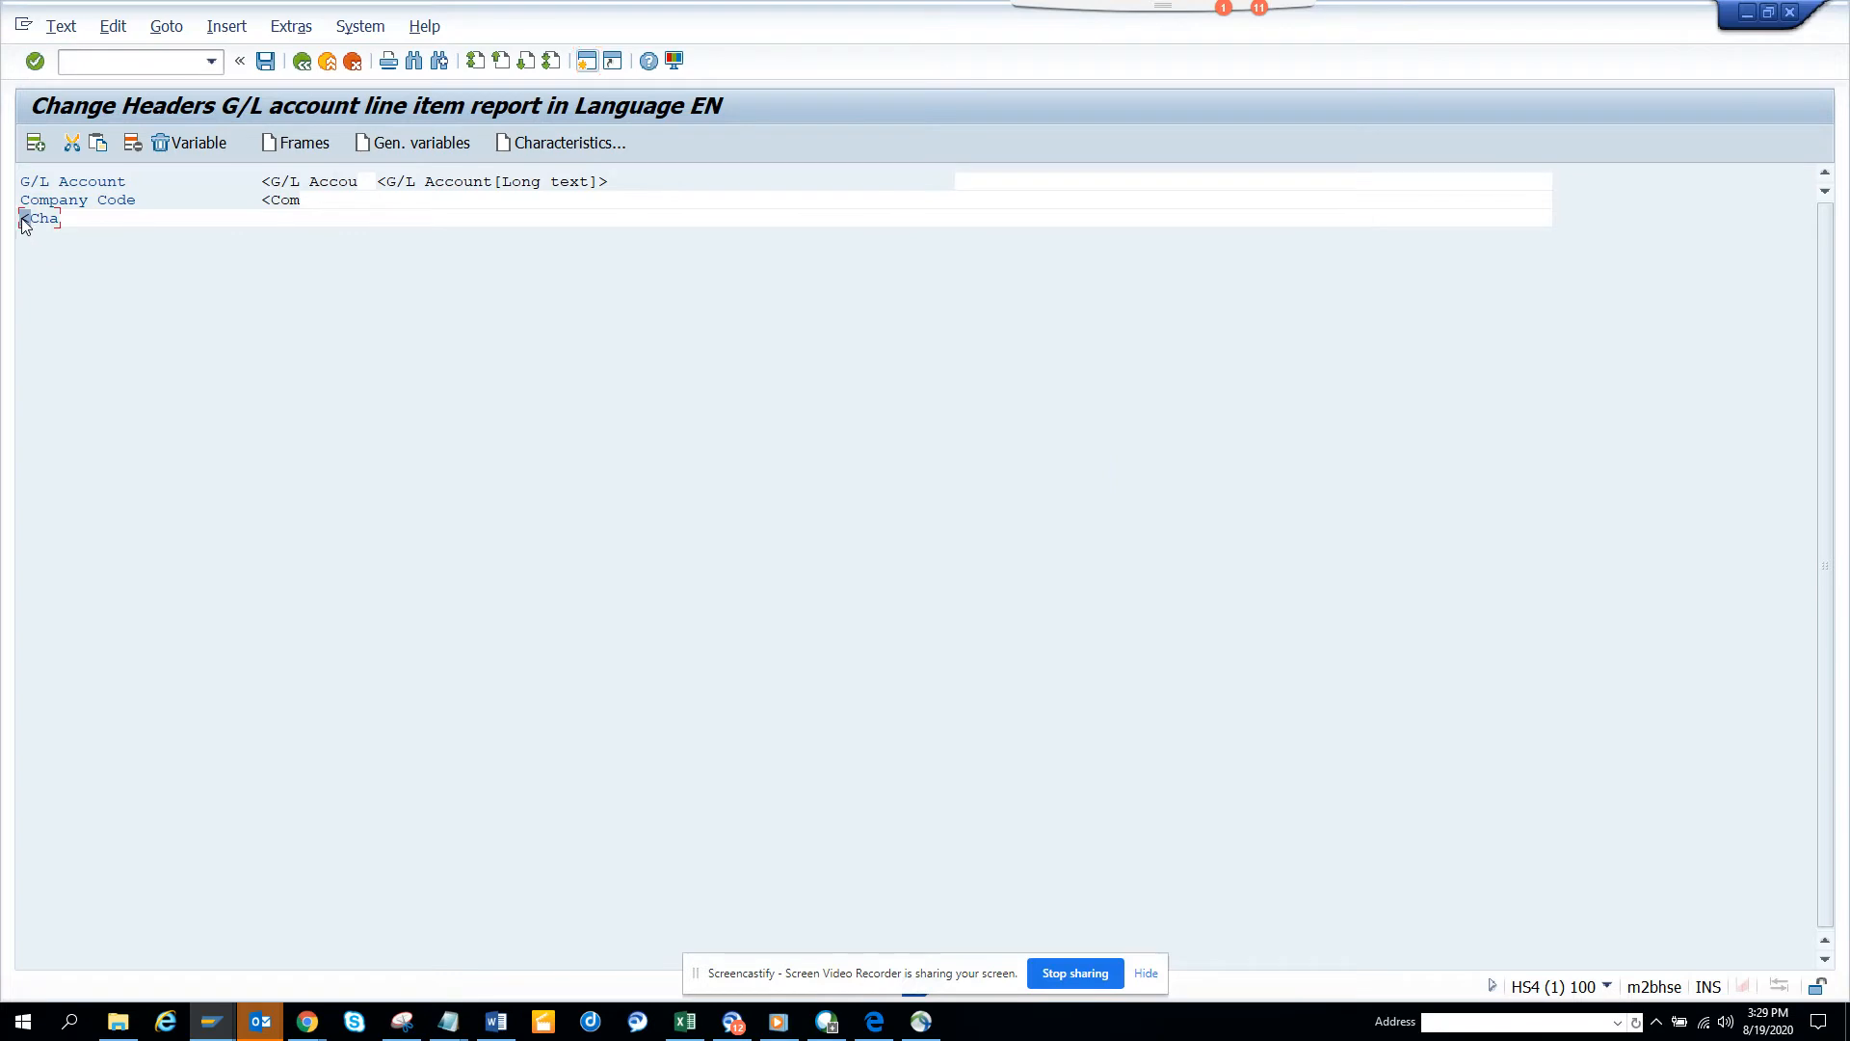
pyautogui.moveTo(161, 141)
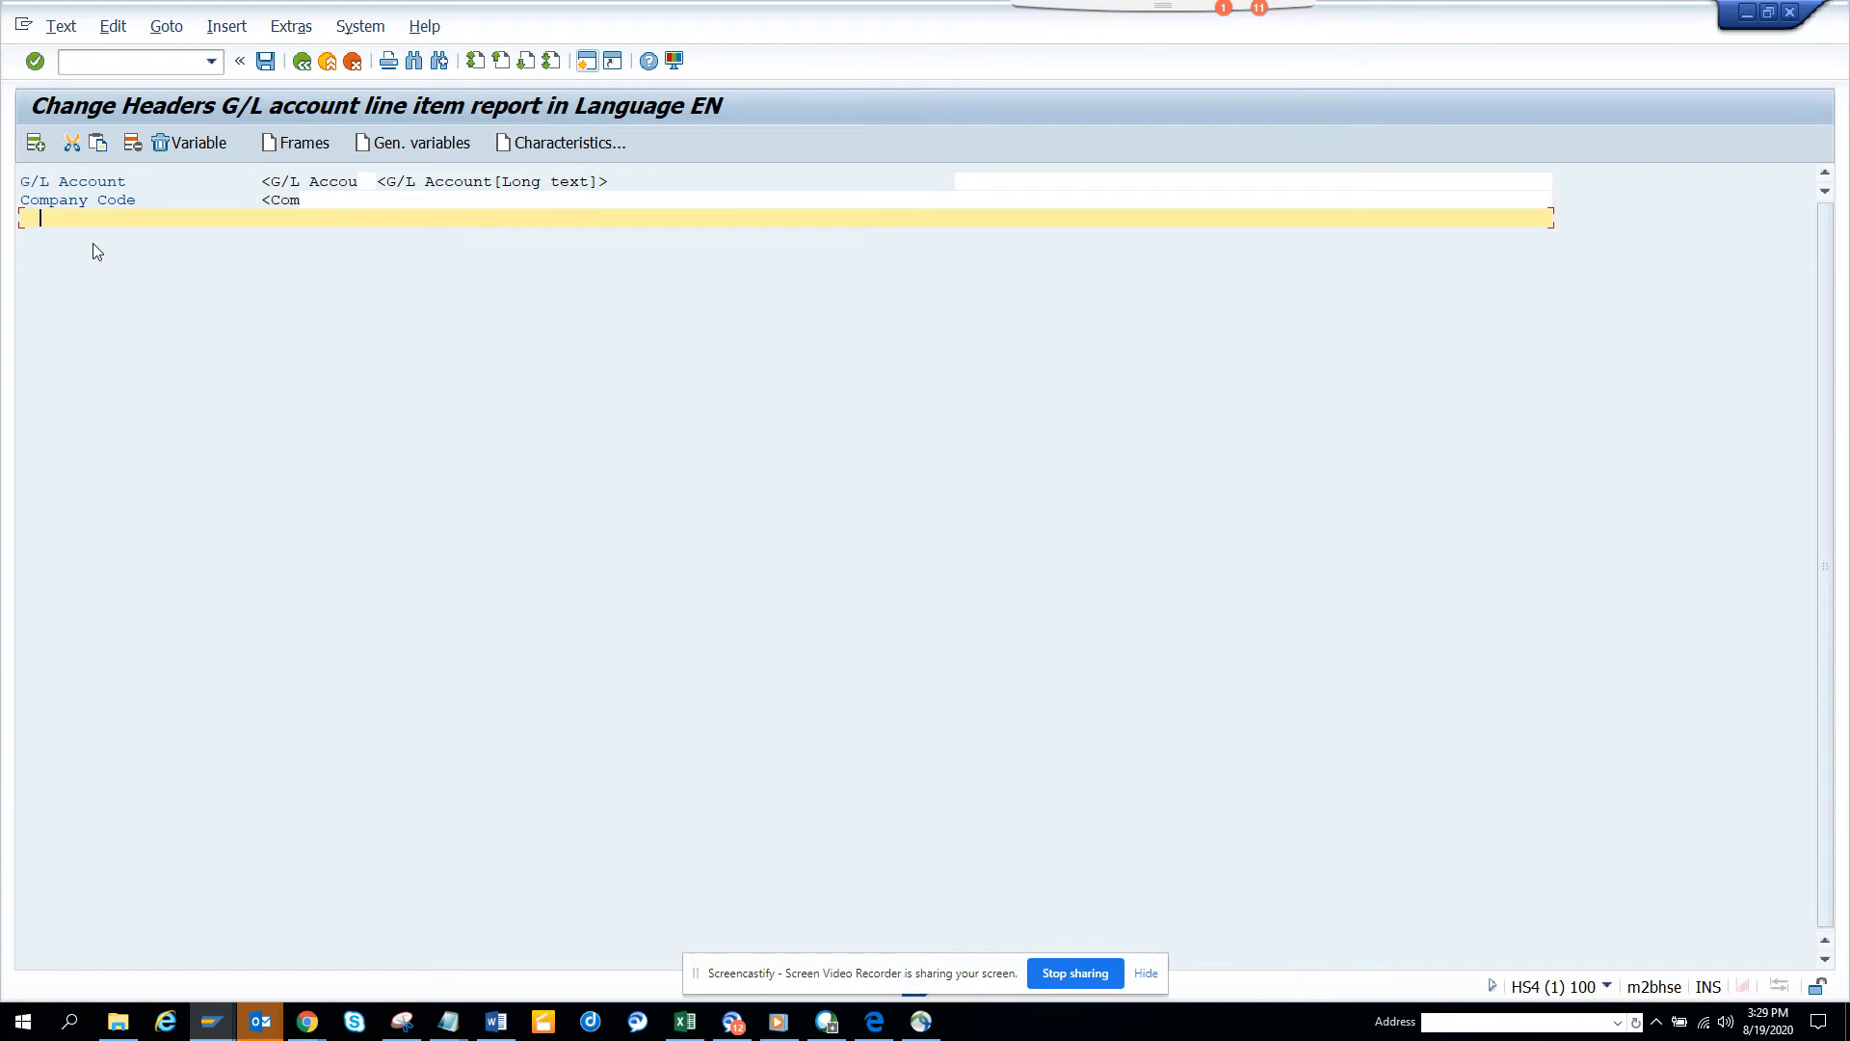
# Type the label 'Chart of Accounts' at the start of the third header line
pyautogui.write('Chart of Acc')
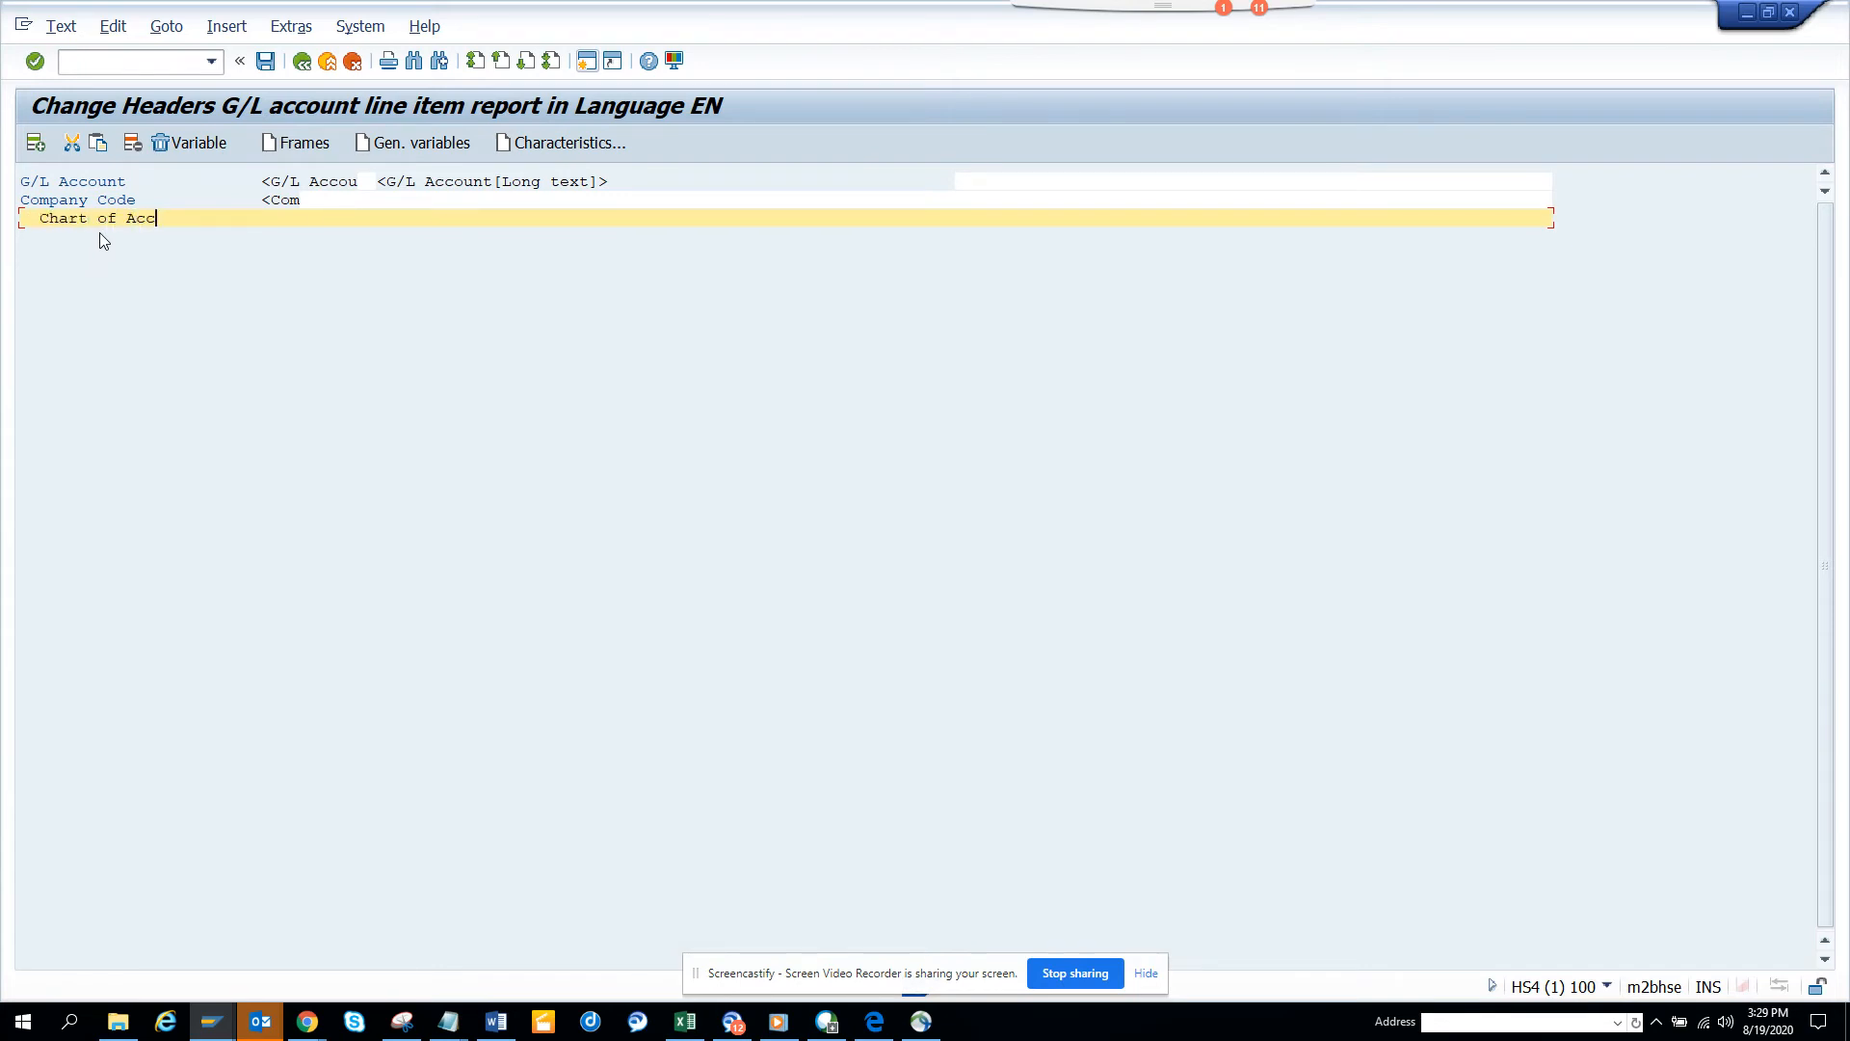
pyautogui.write('ounts')
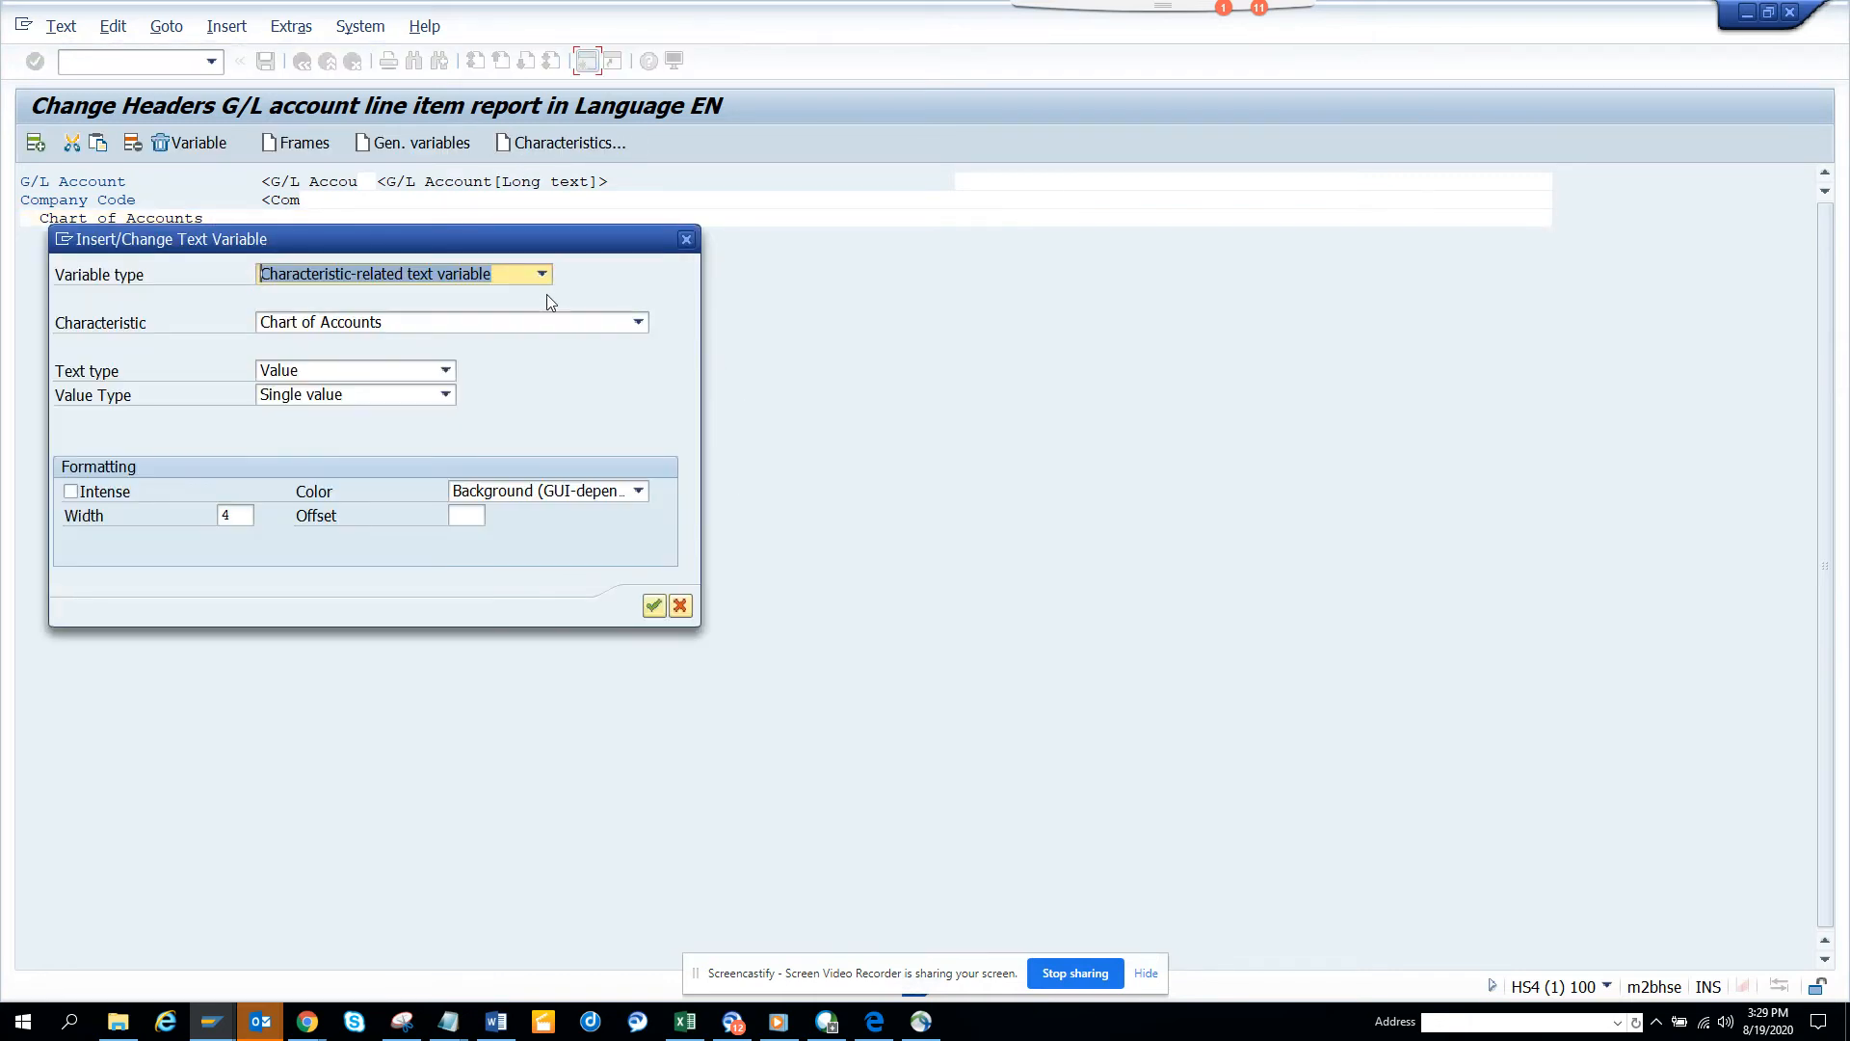
pyautogui.moveTo(119, 505)
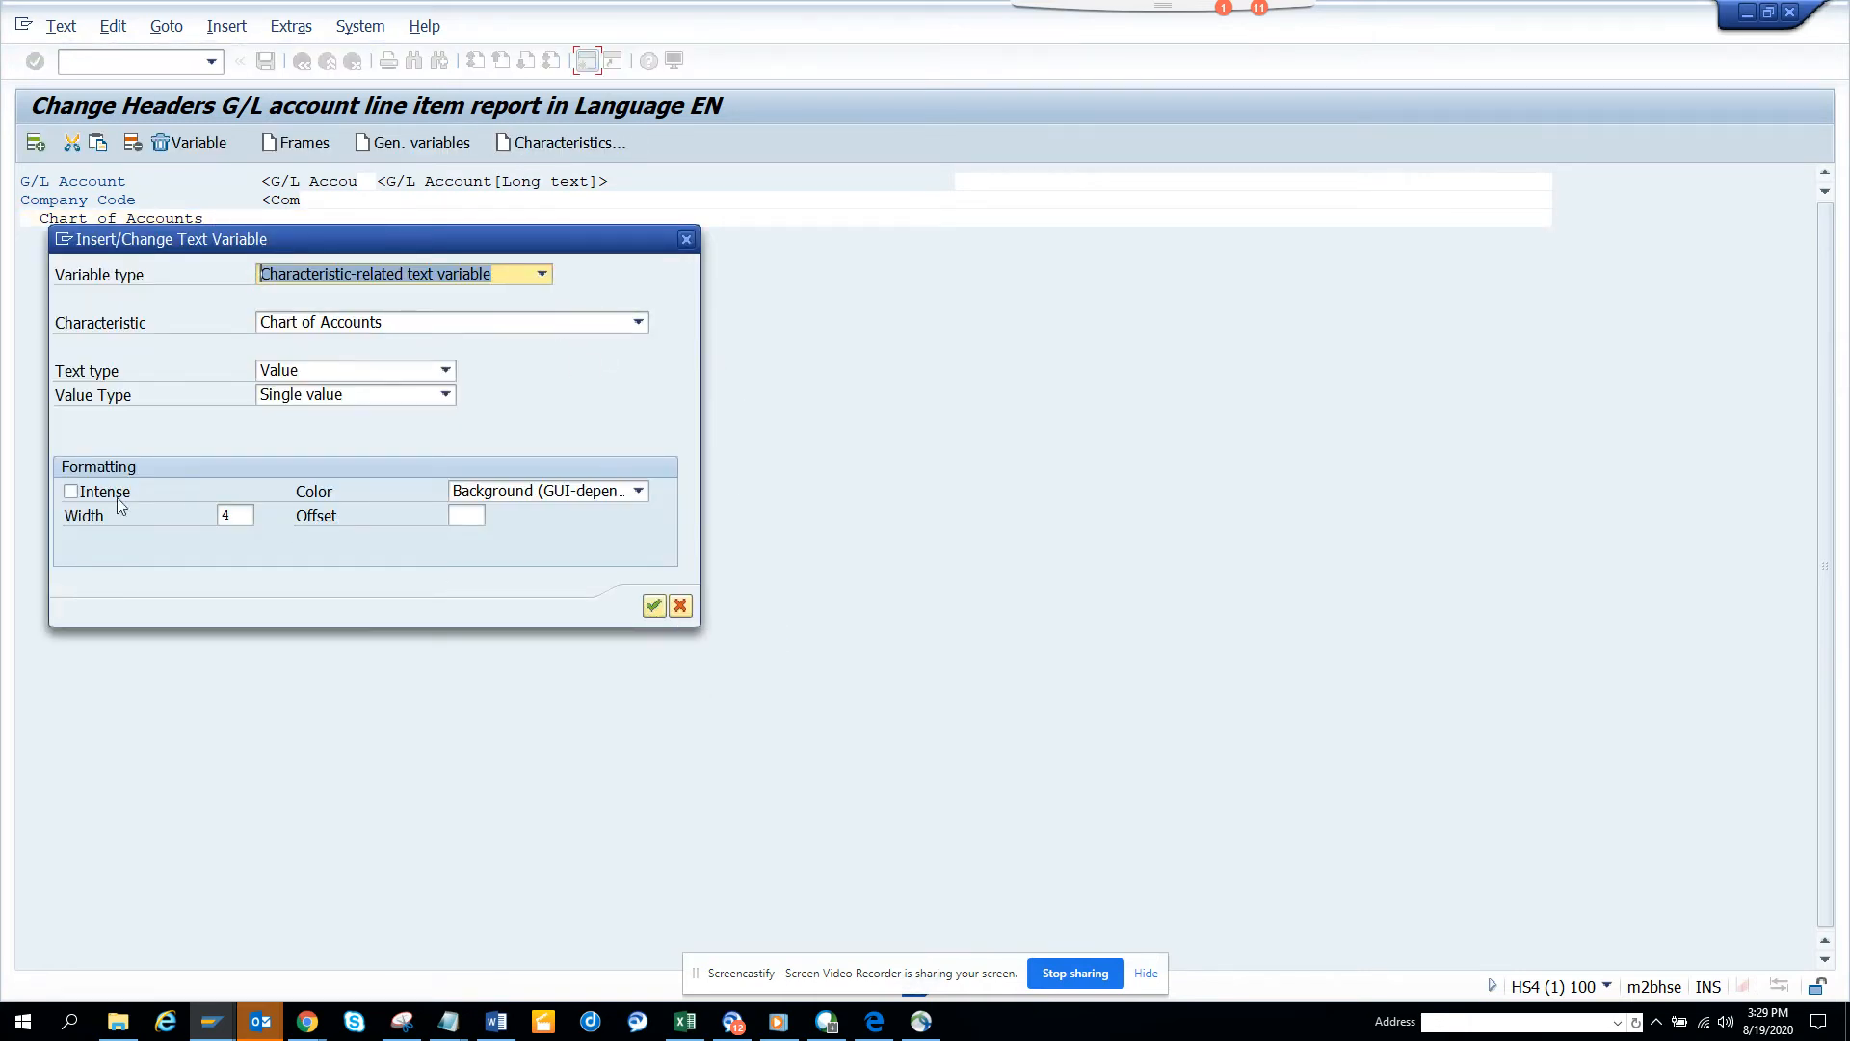
# Set the variable to intense, confirm, exit the editor and save the header
pyautogui.click(70, 490)
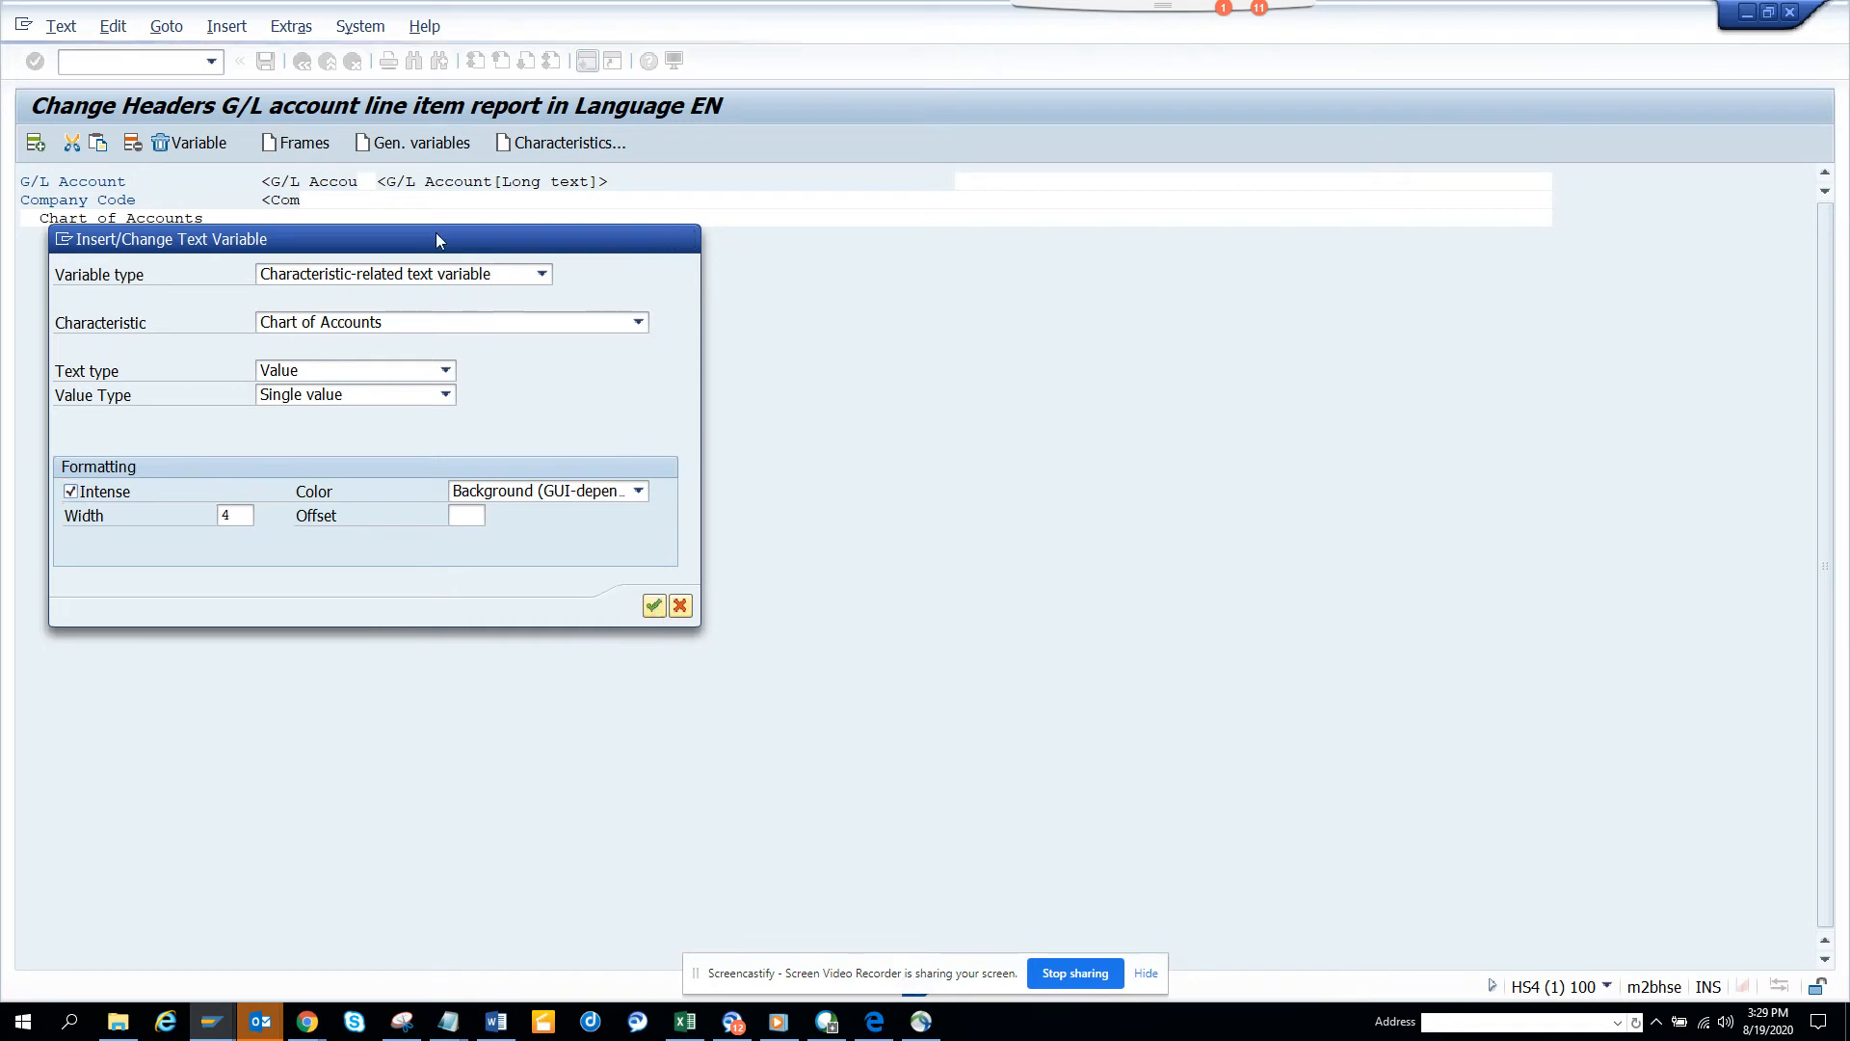
pyautogui.click(652, 604)
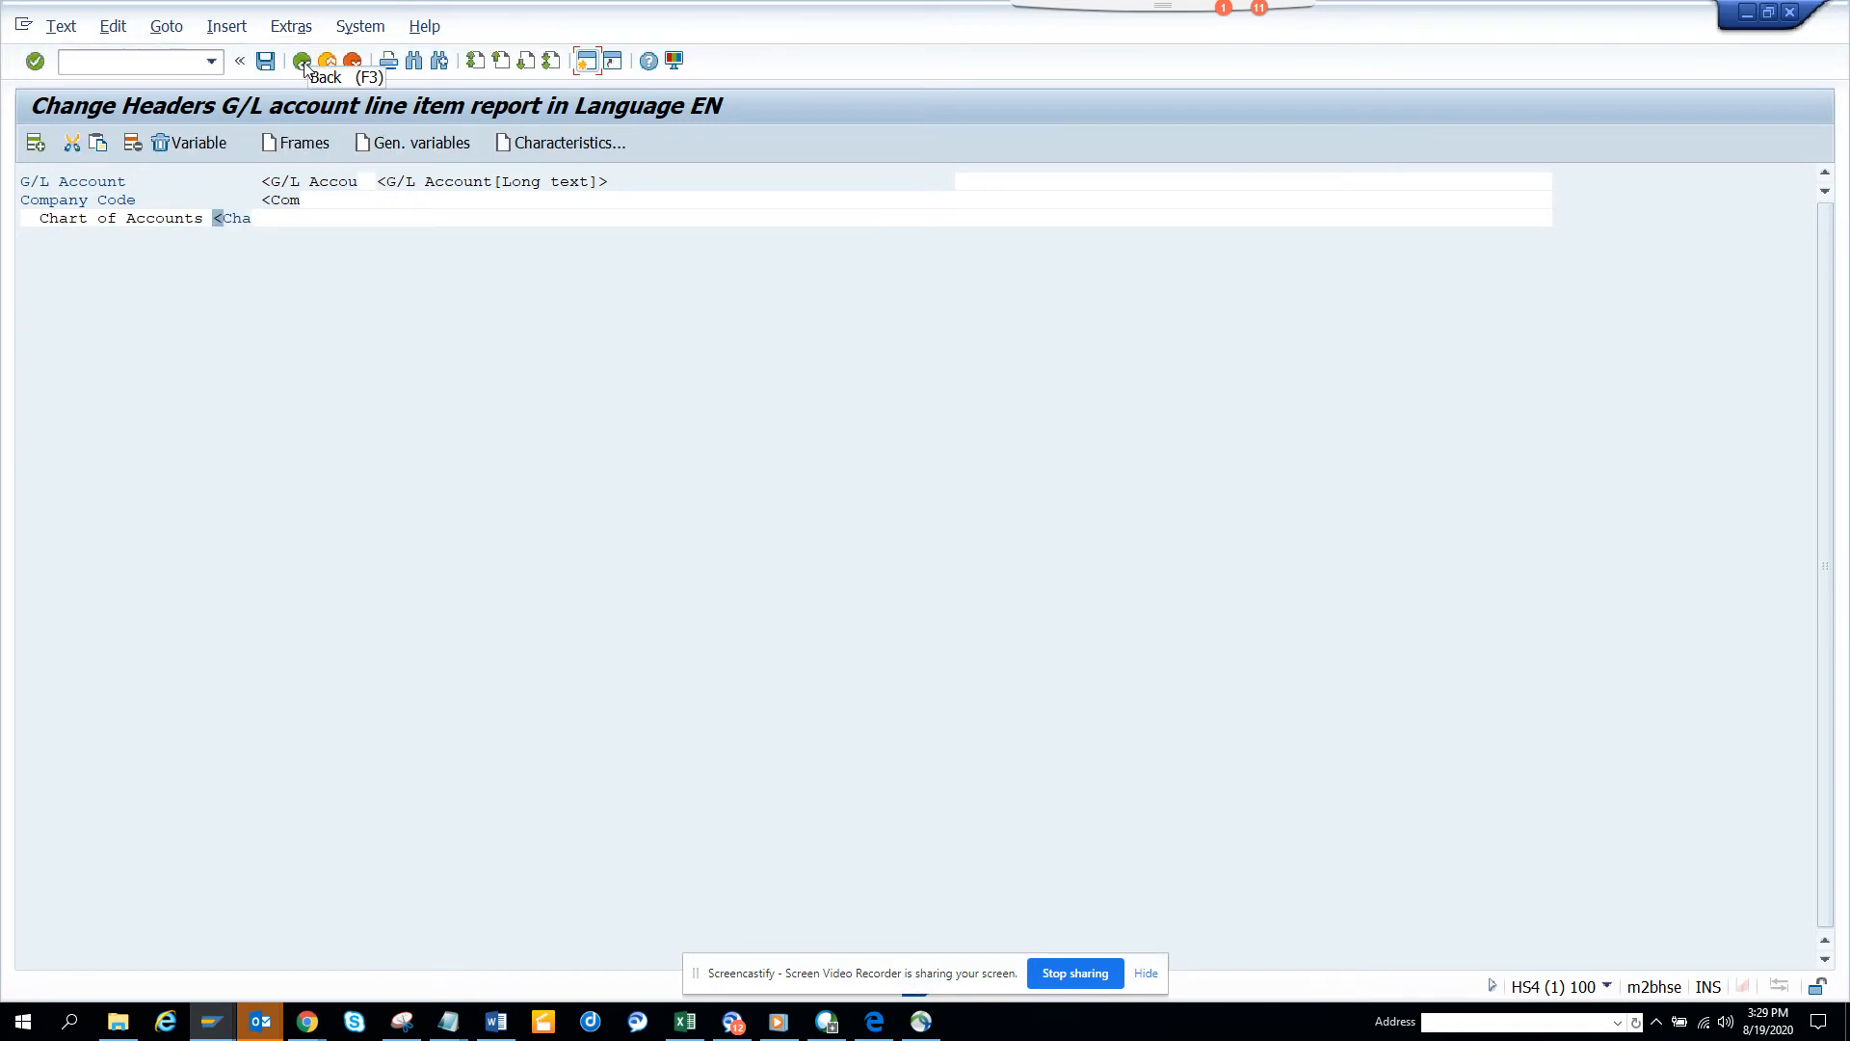
pyautogui.click(301, 59)
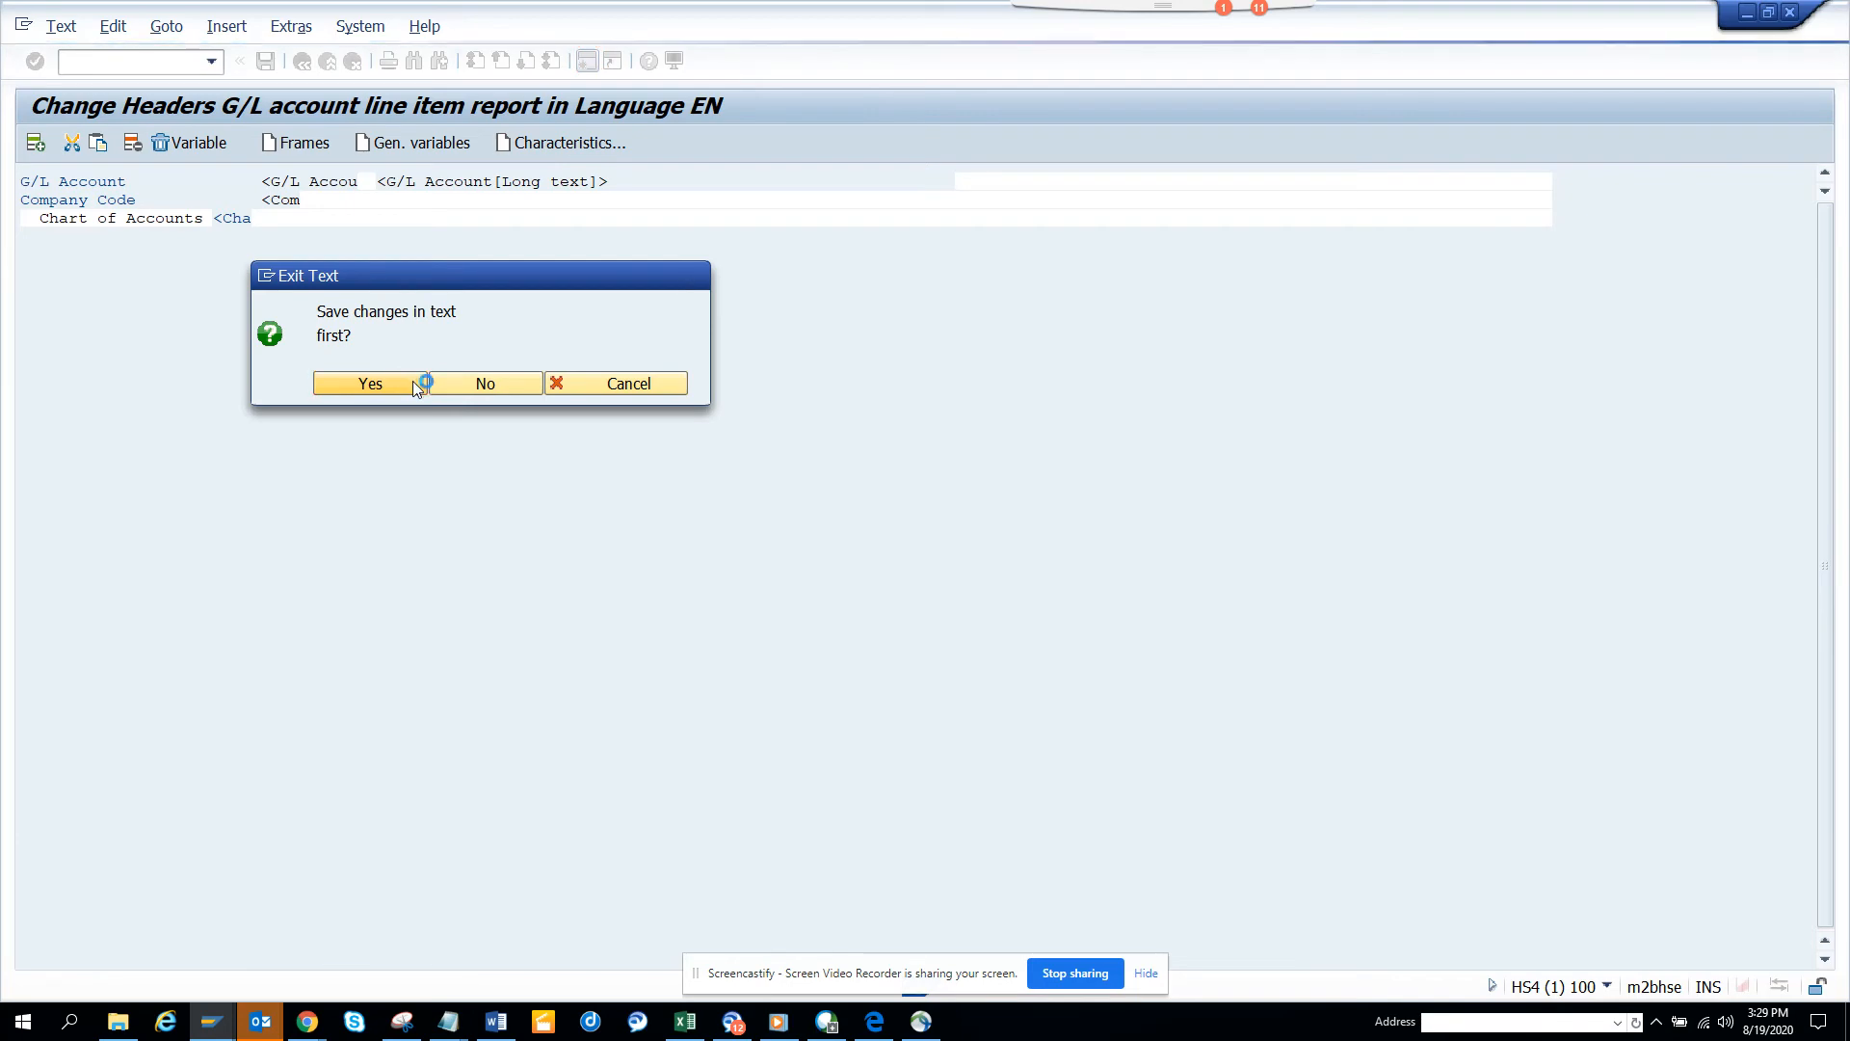
pyautogui.click(369, 384)
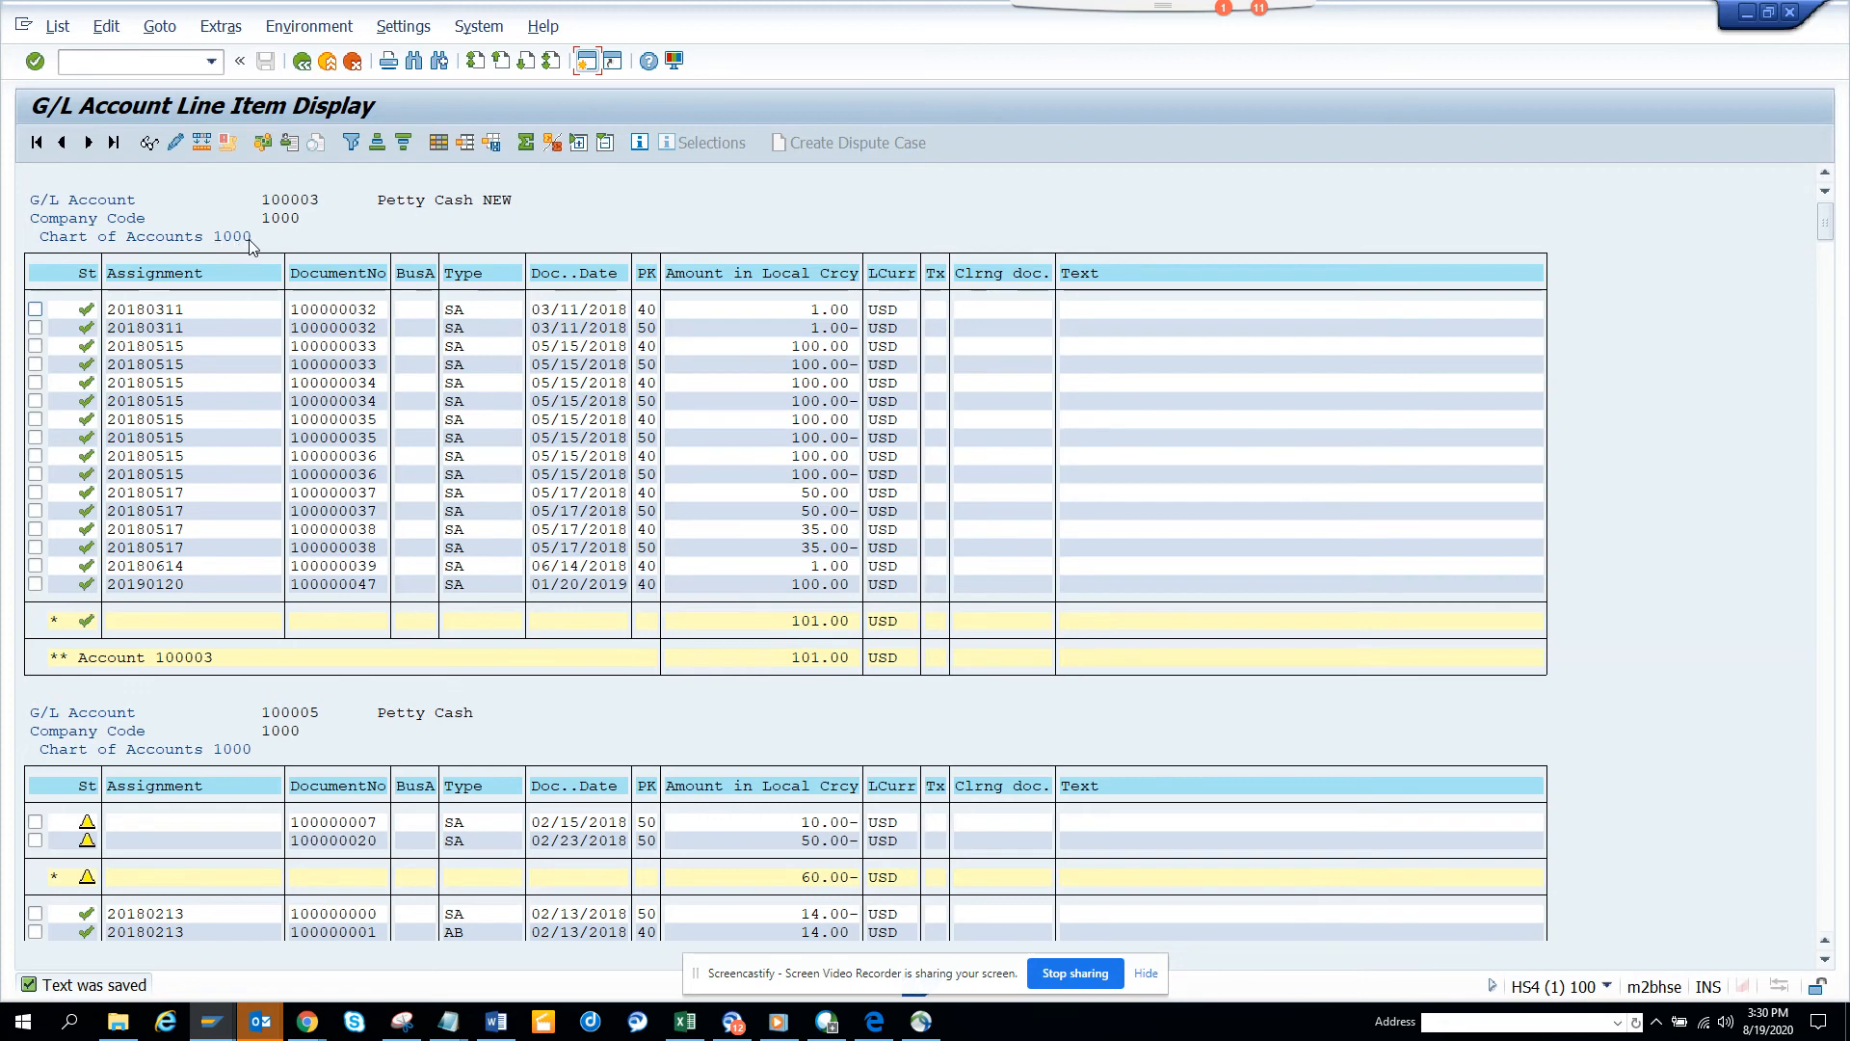
pyautogui.moveTo(289, 754)
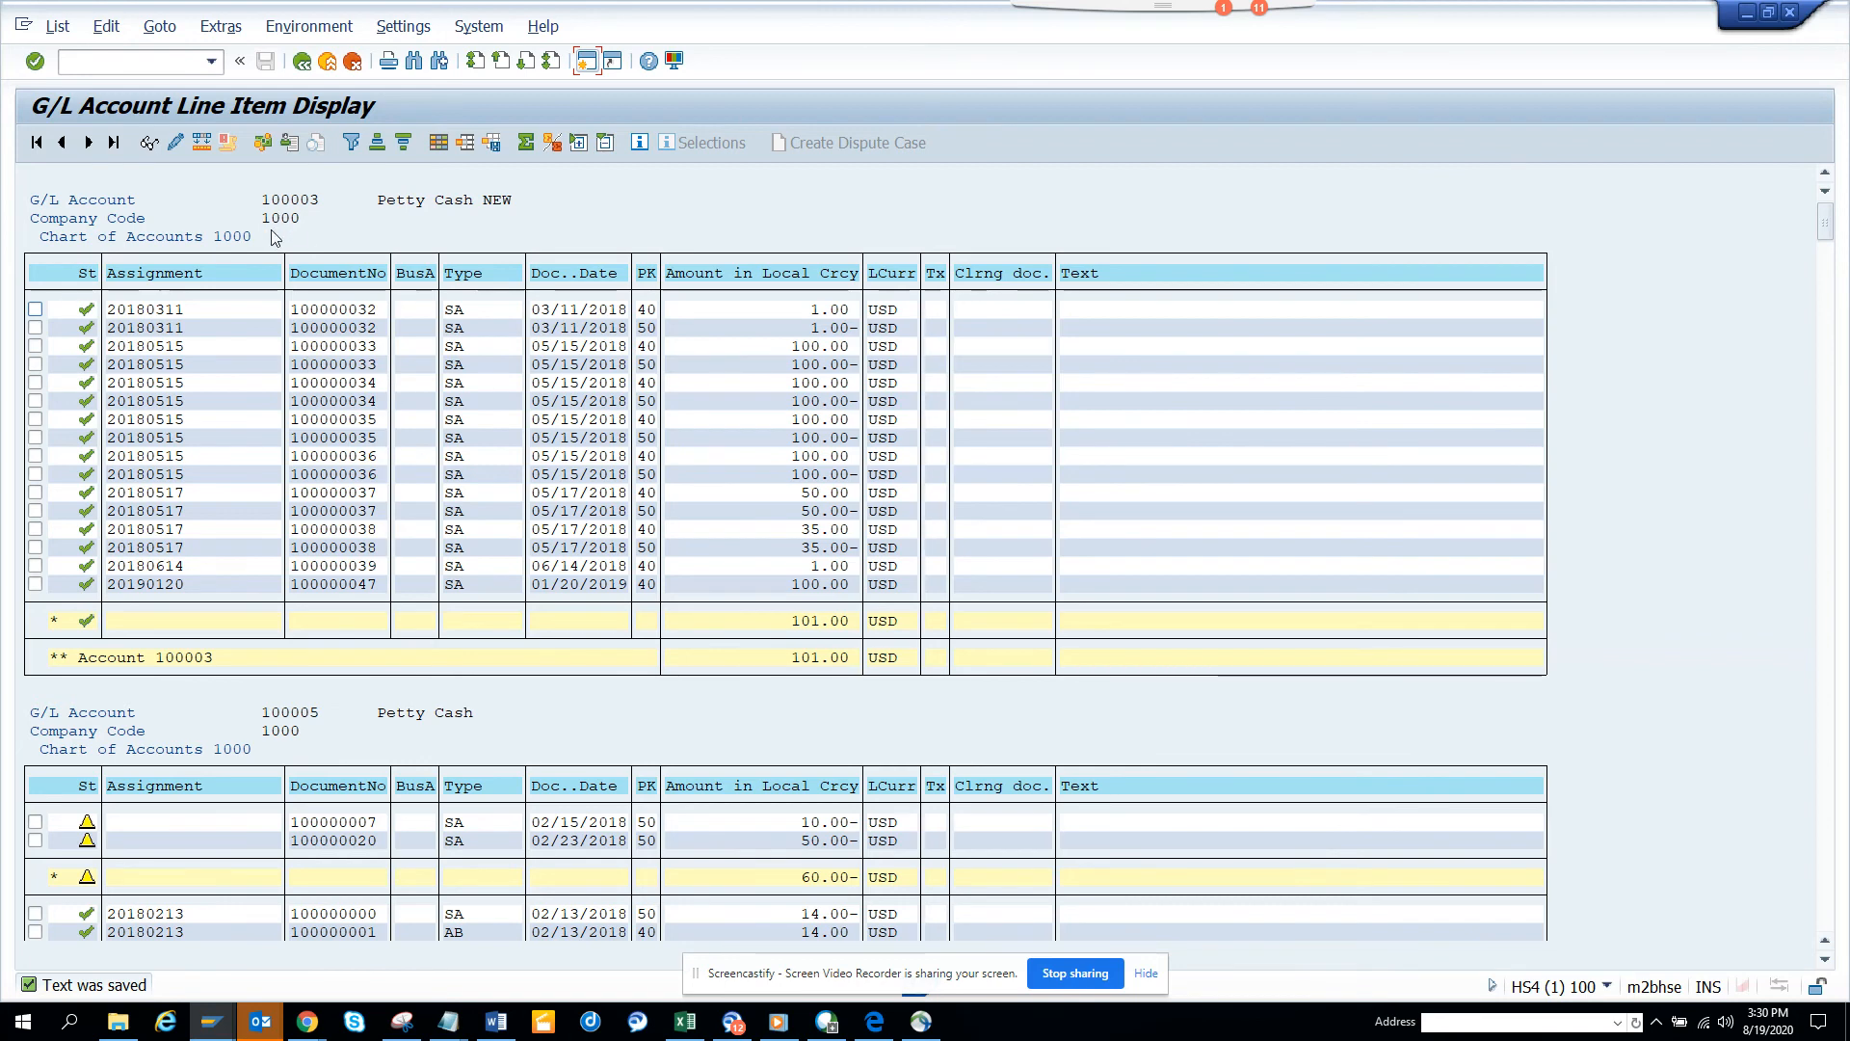
pyautogui.moveTo(1179, 331)
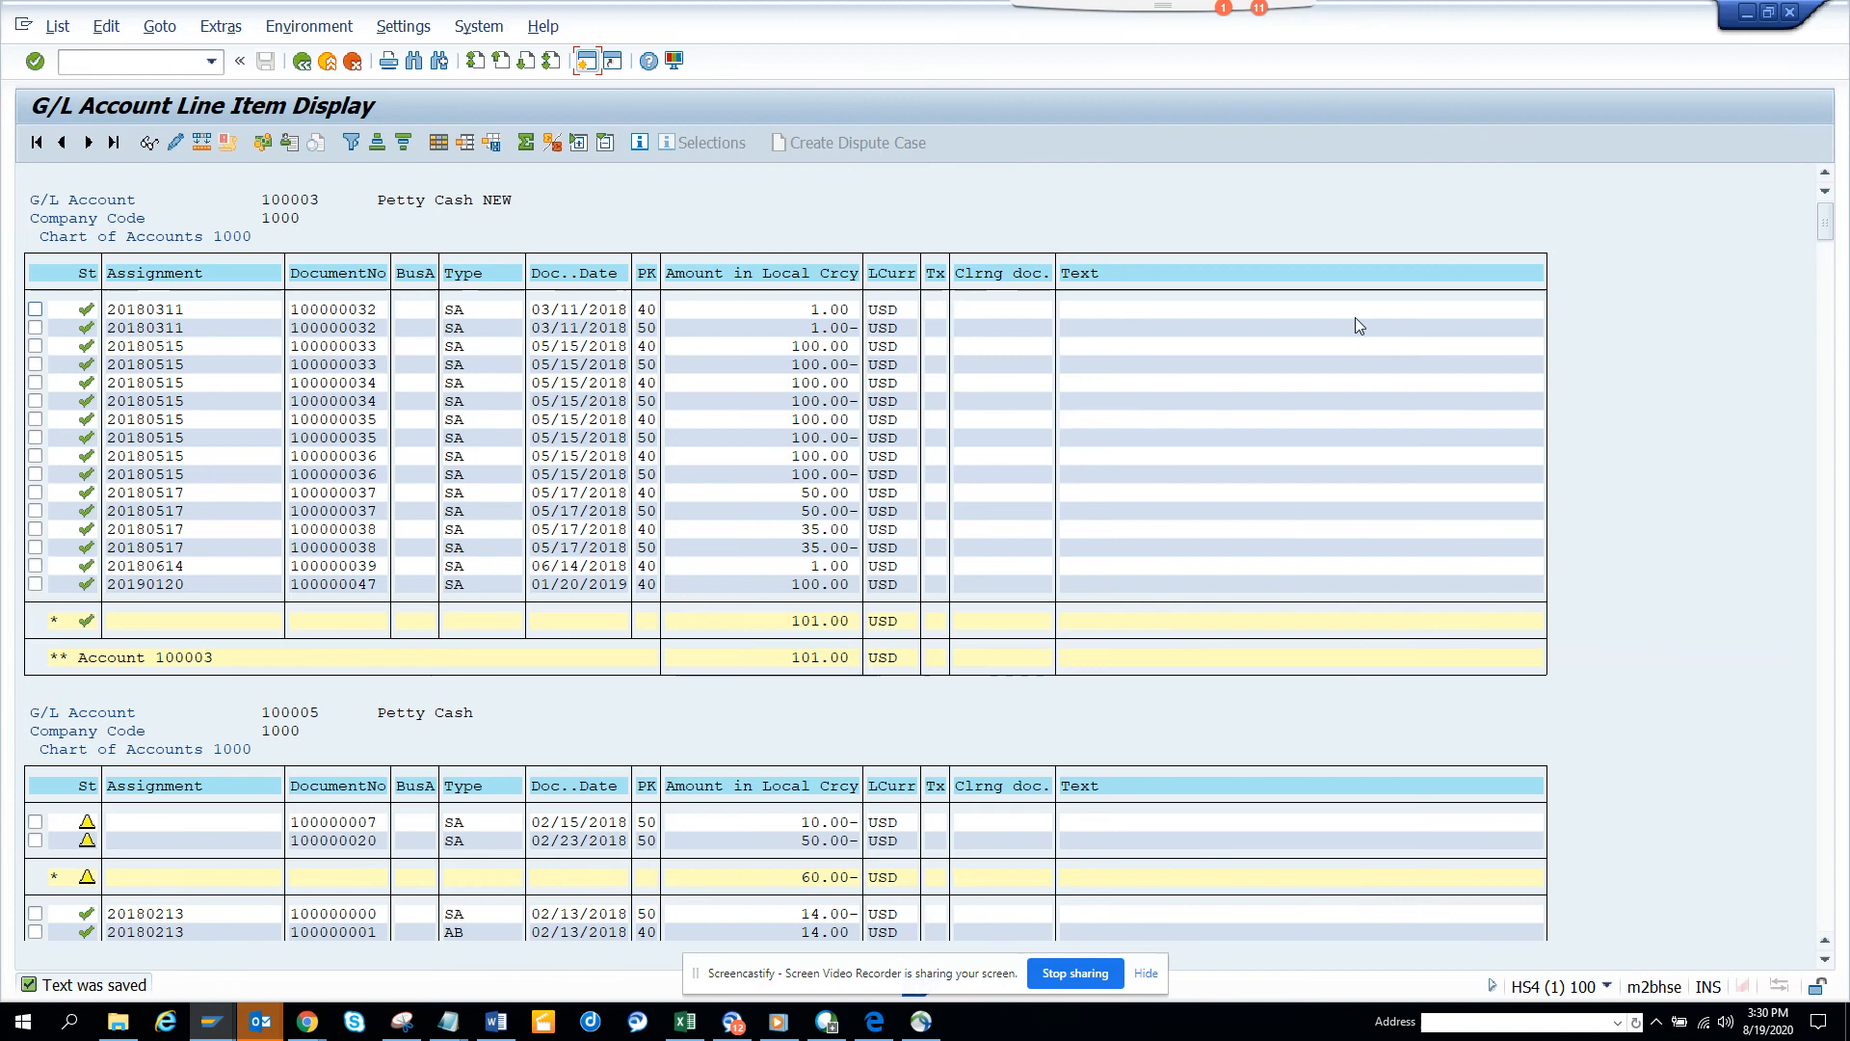
pyautogui.moveTo(850, 256)
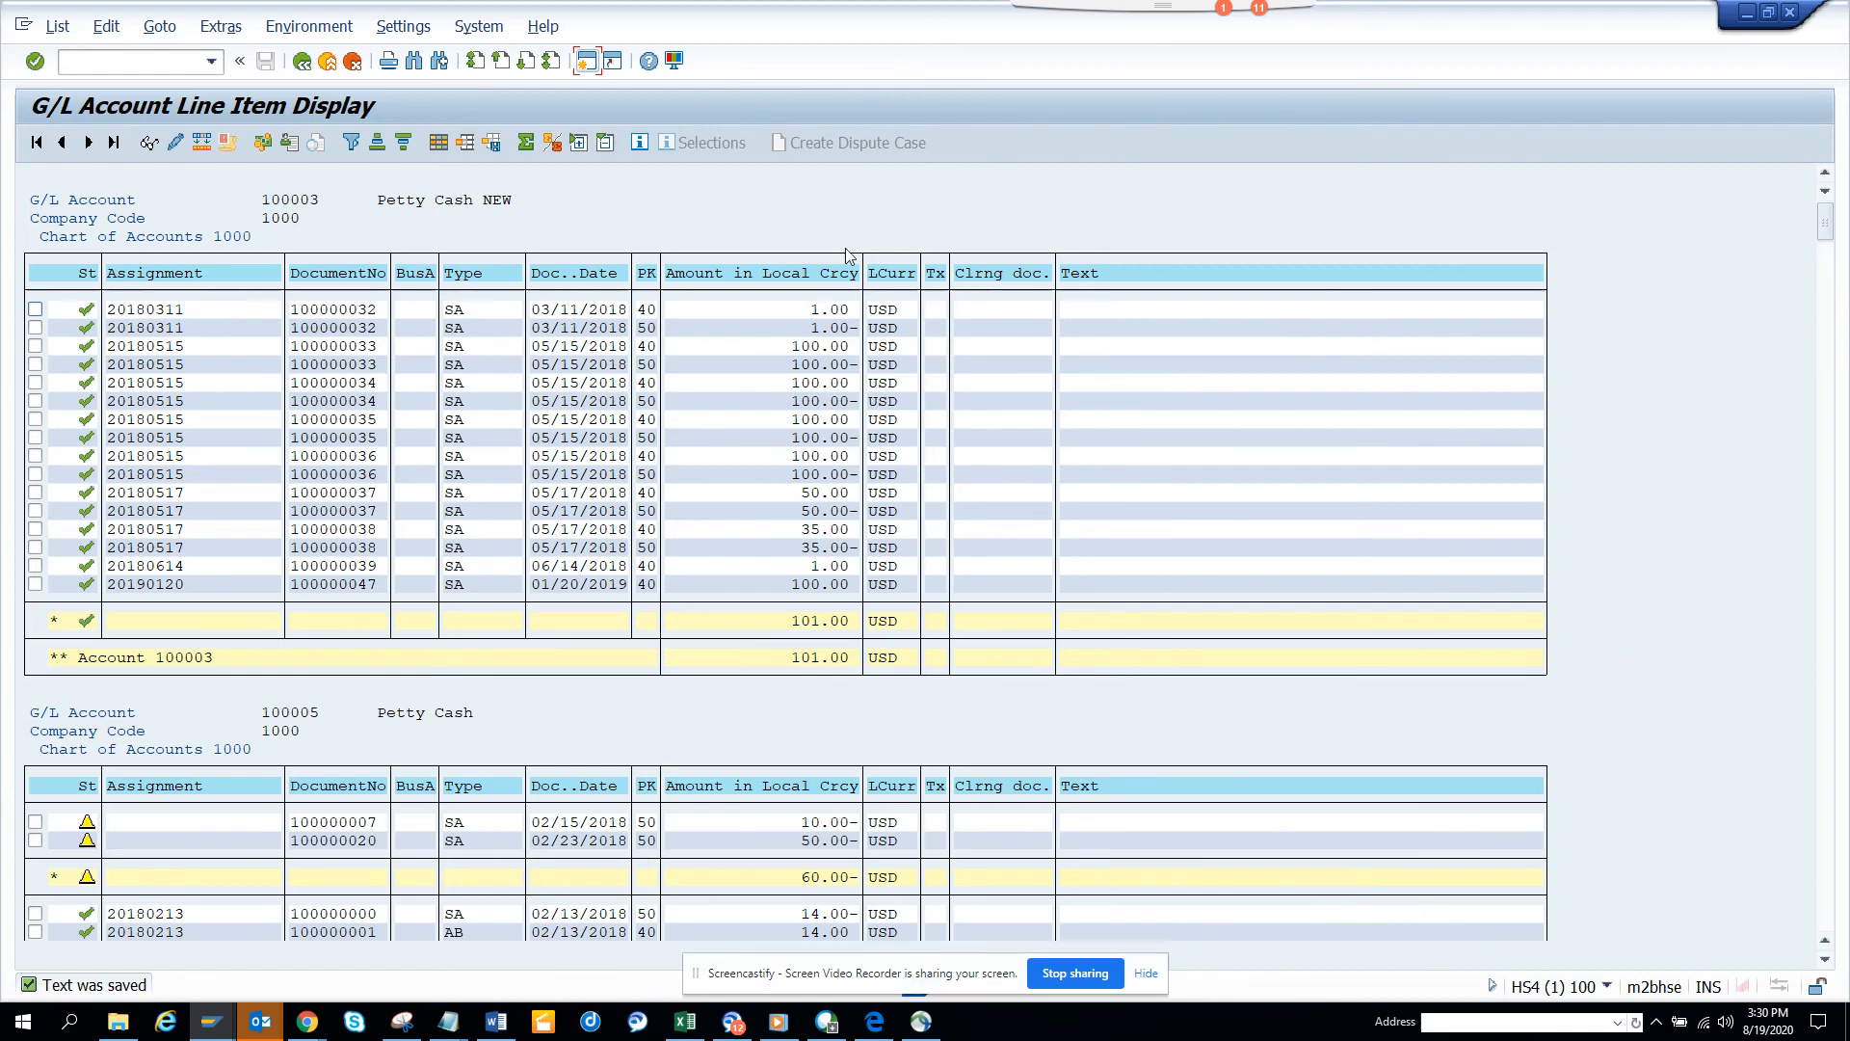
pyautogui.moveTo(579, 308)
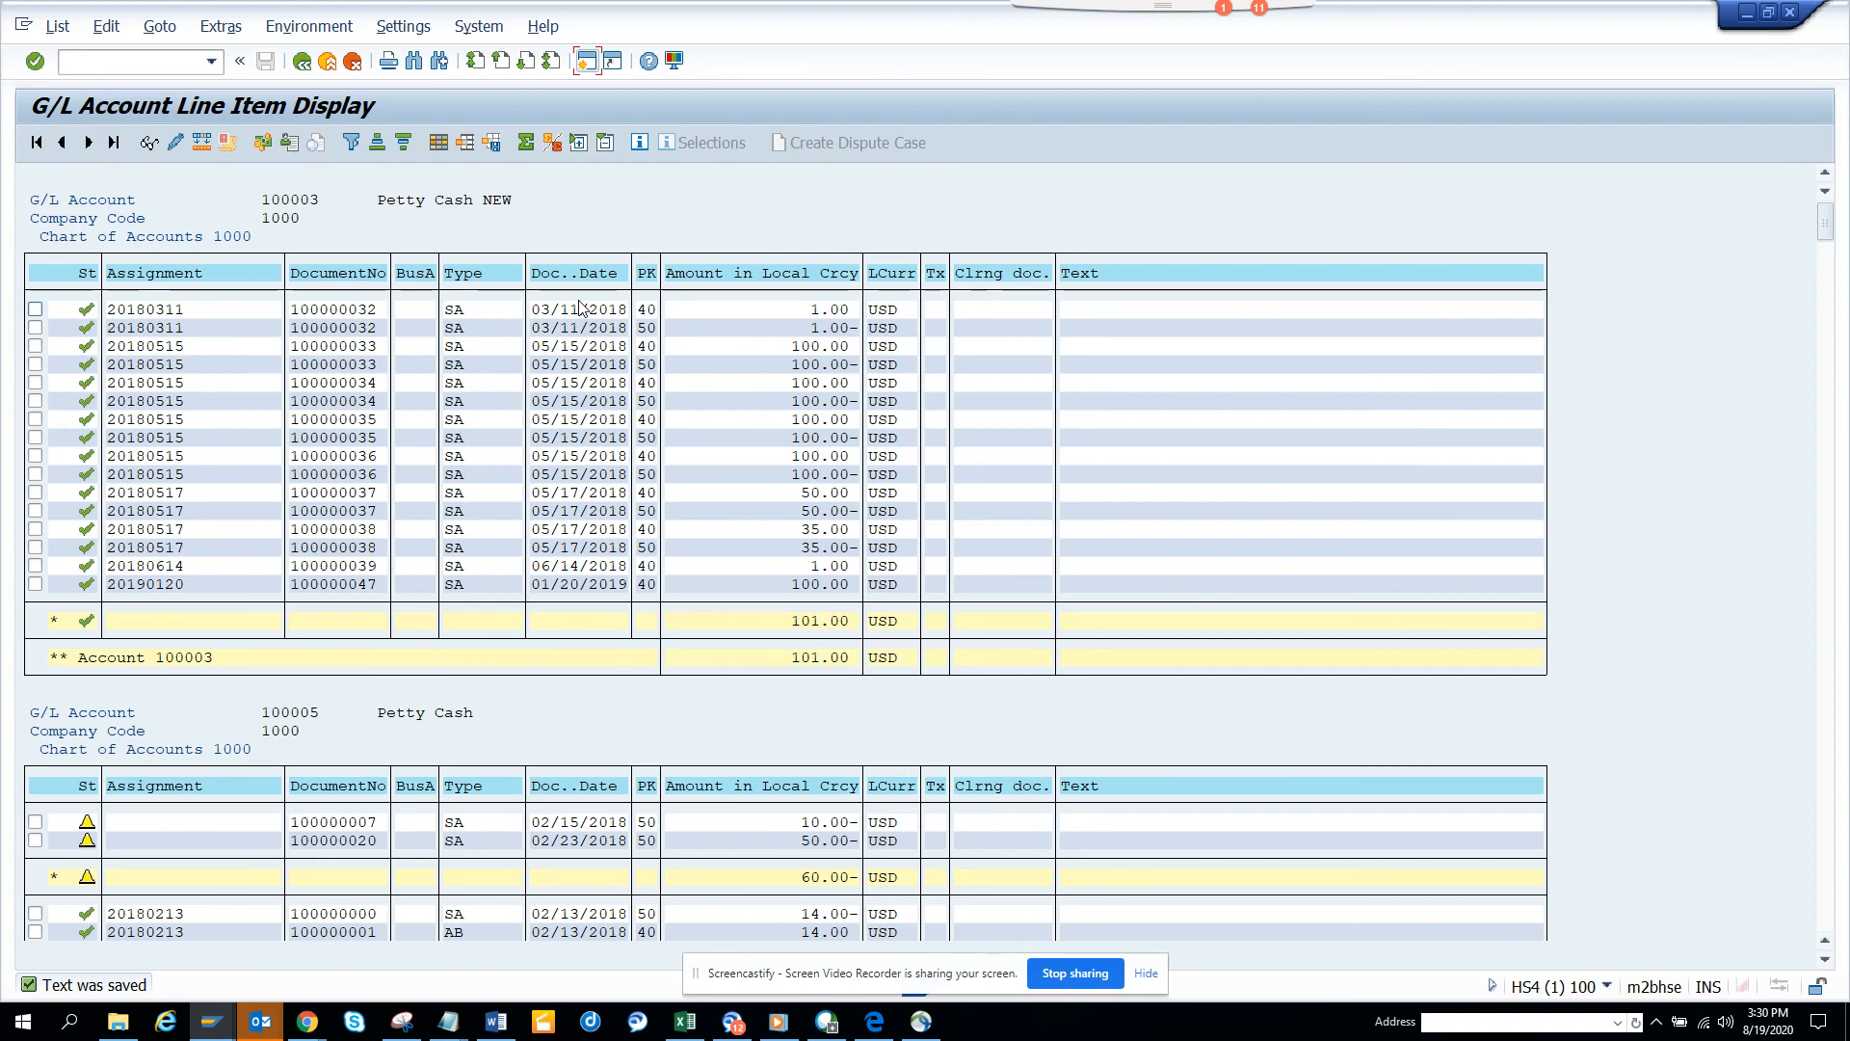
pyautogui.moveTo(564, 220)
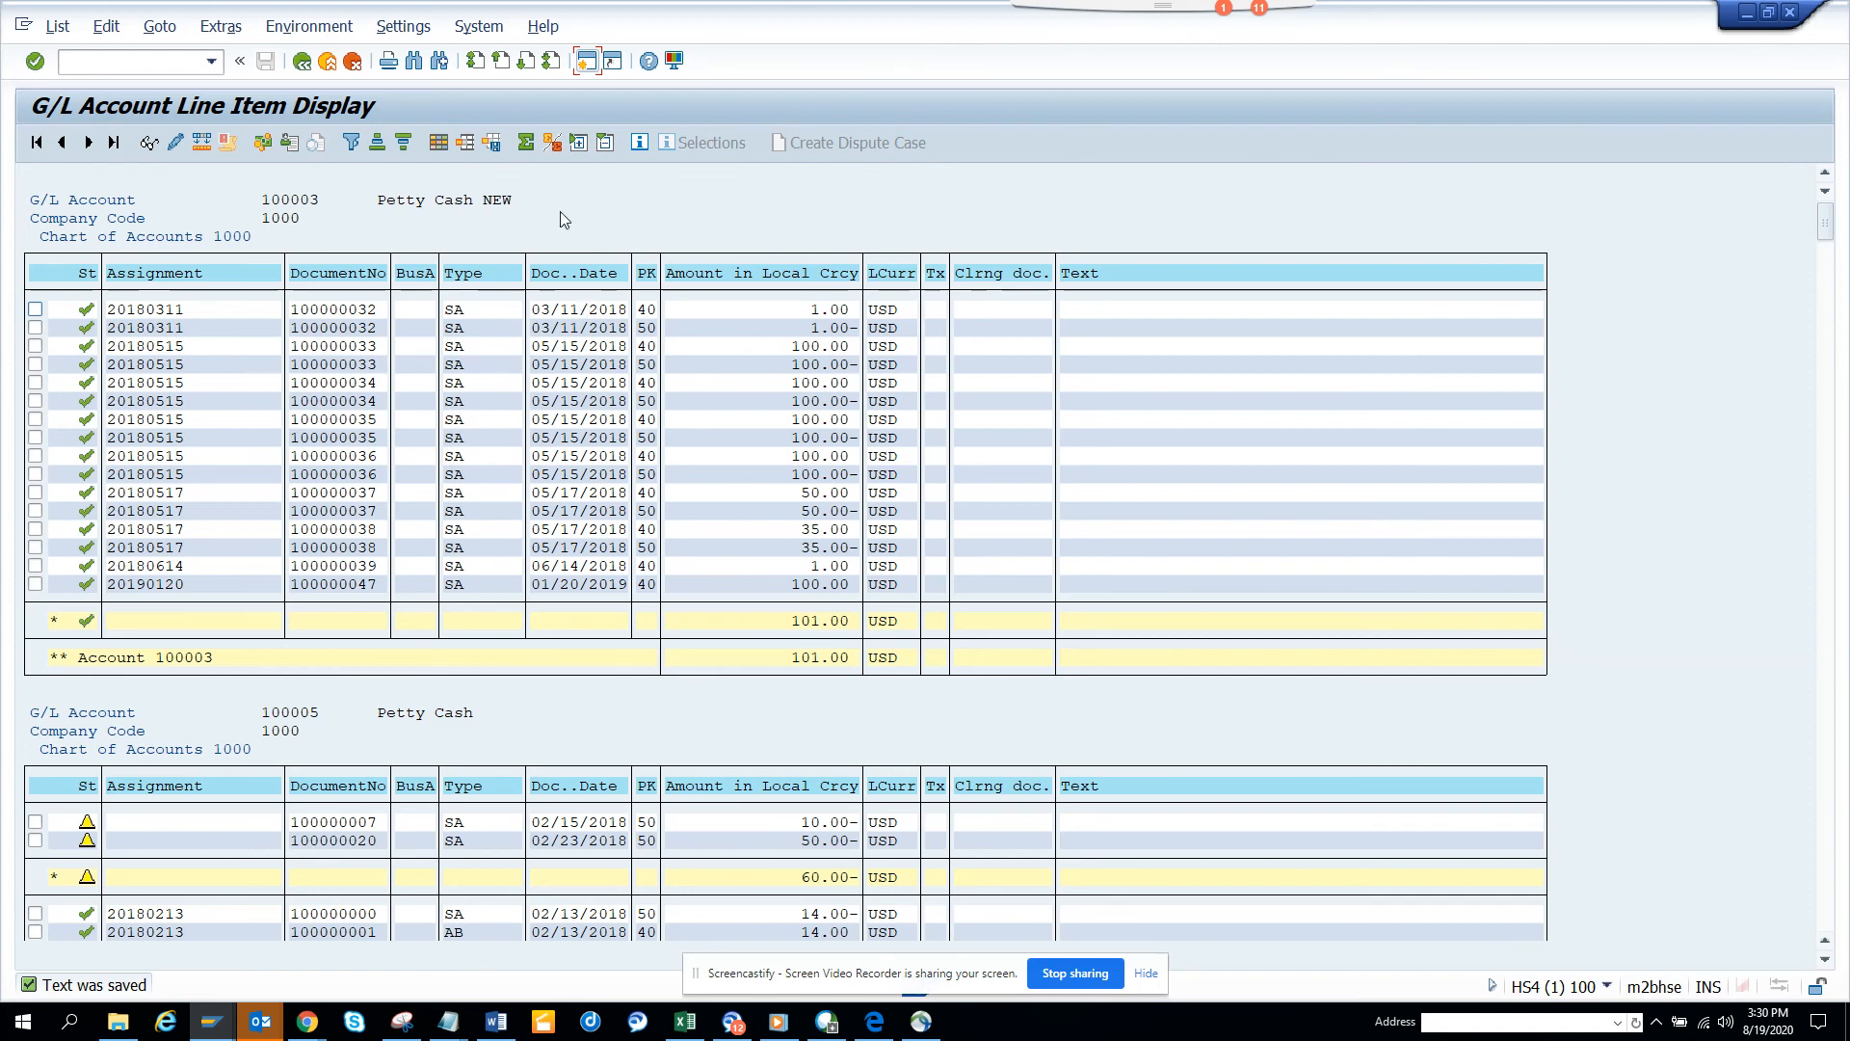
pyautogui.moveTo(477, 273)
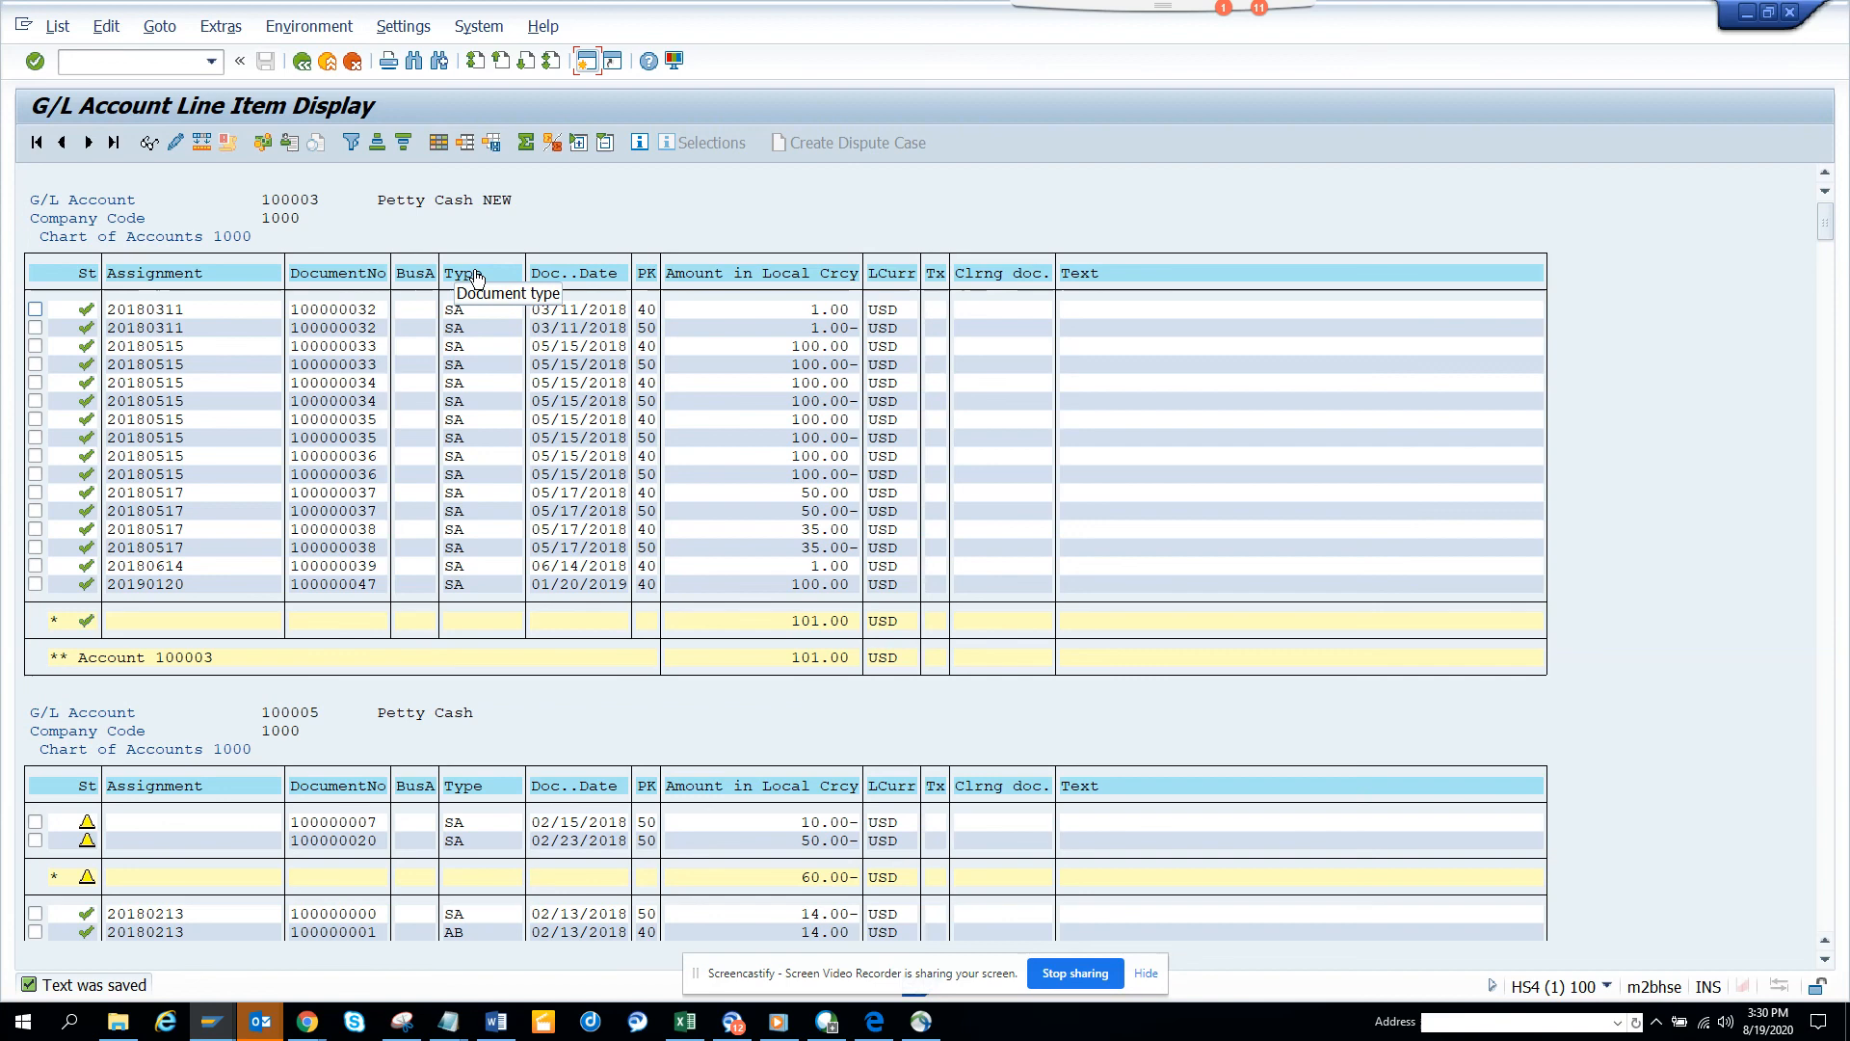
pyautogui.moveTo(1066, 893)
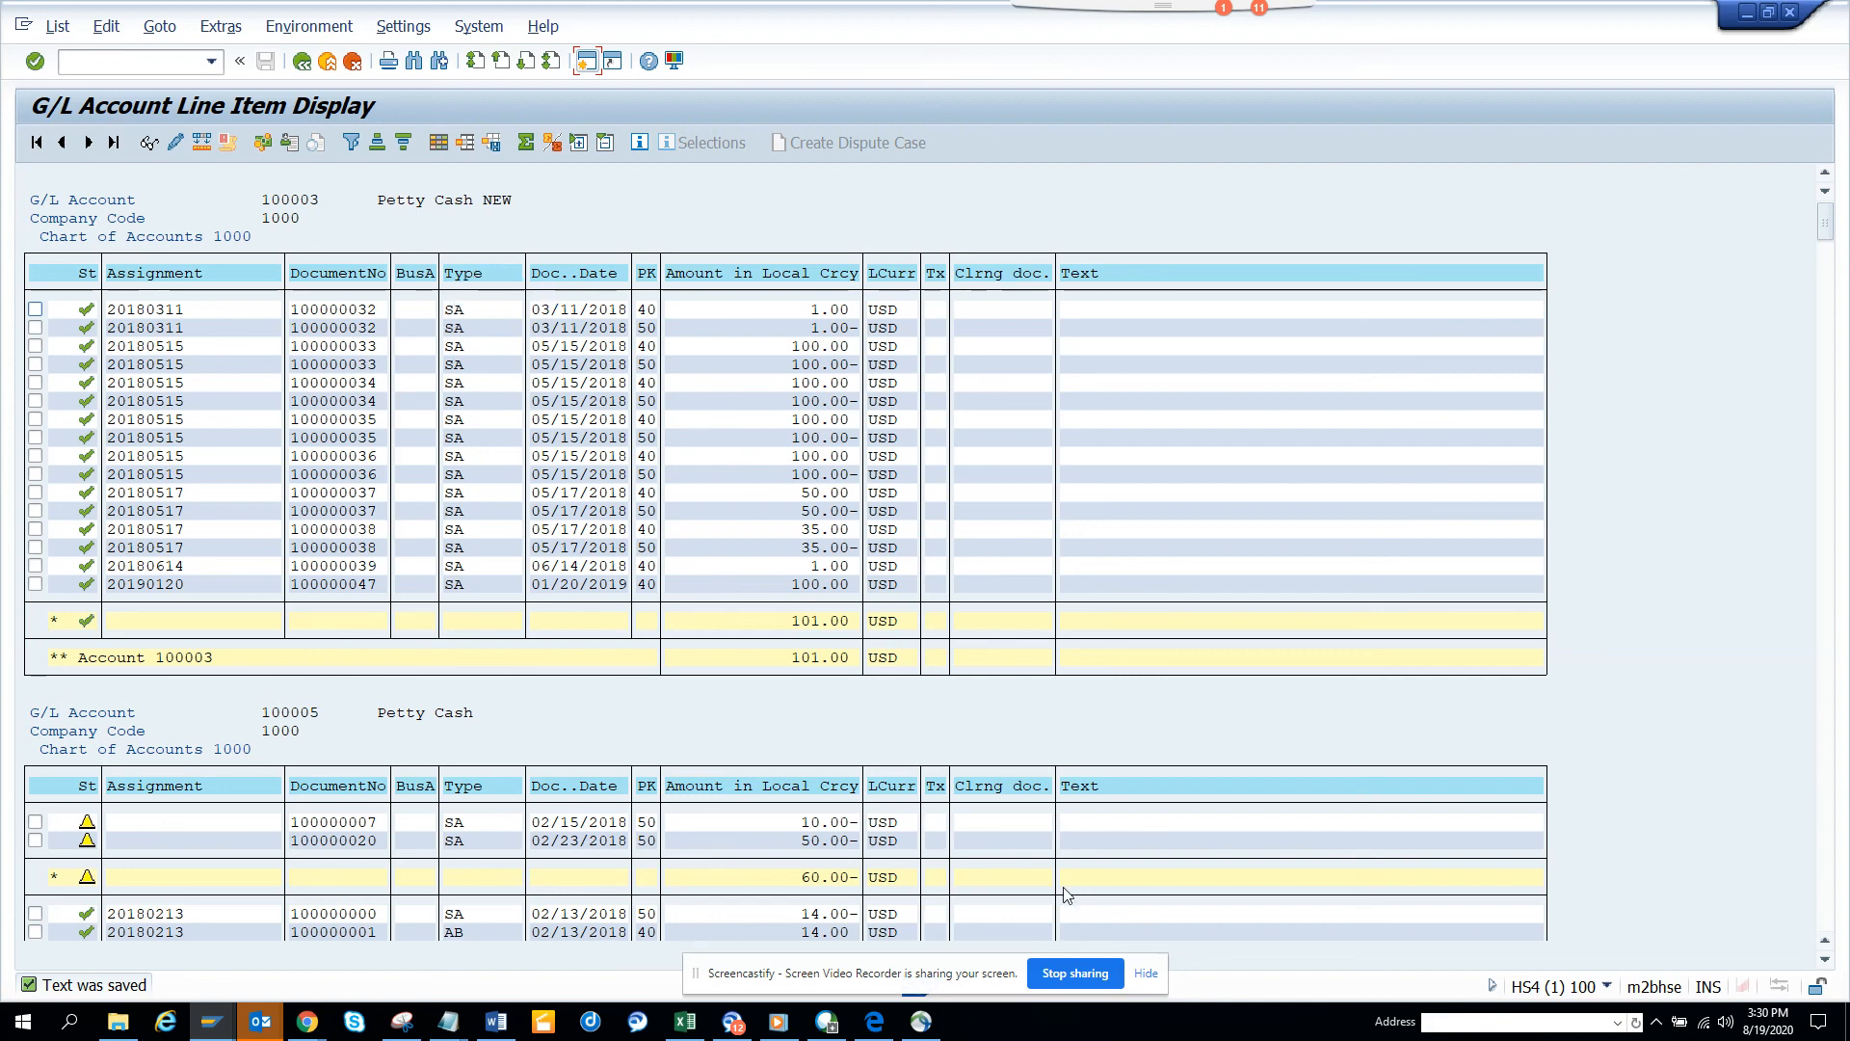